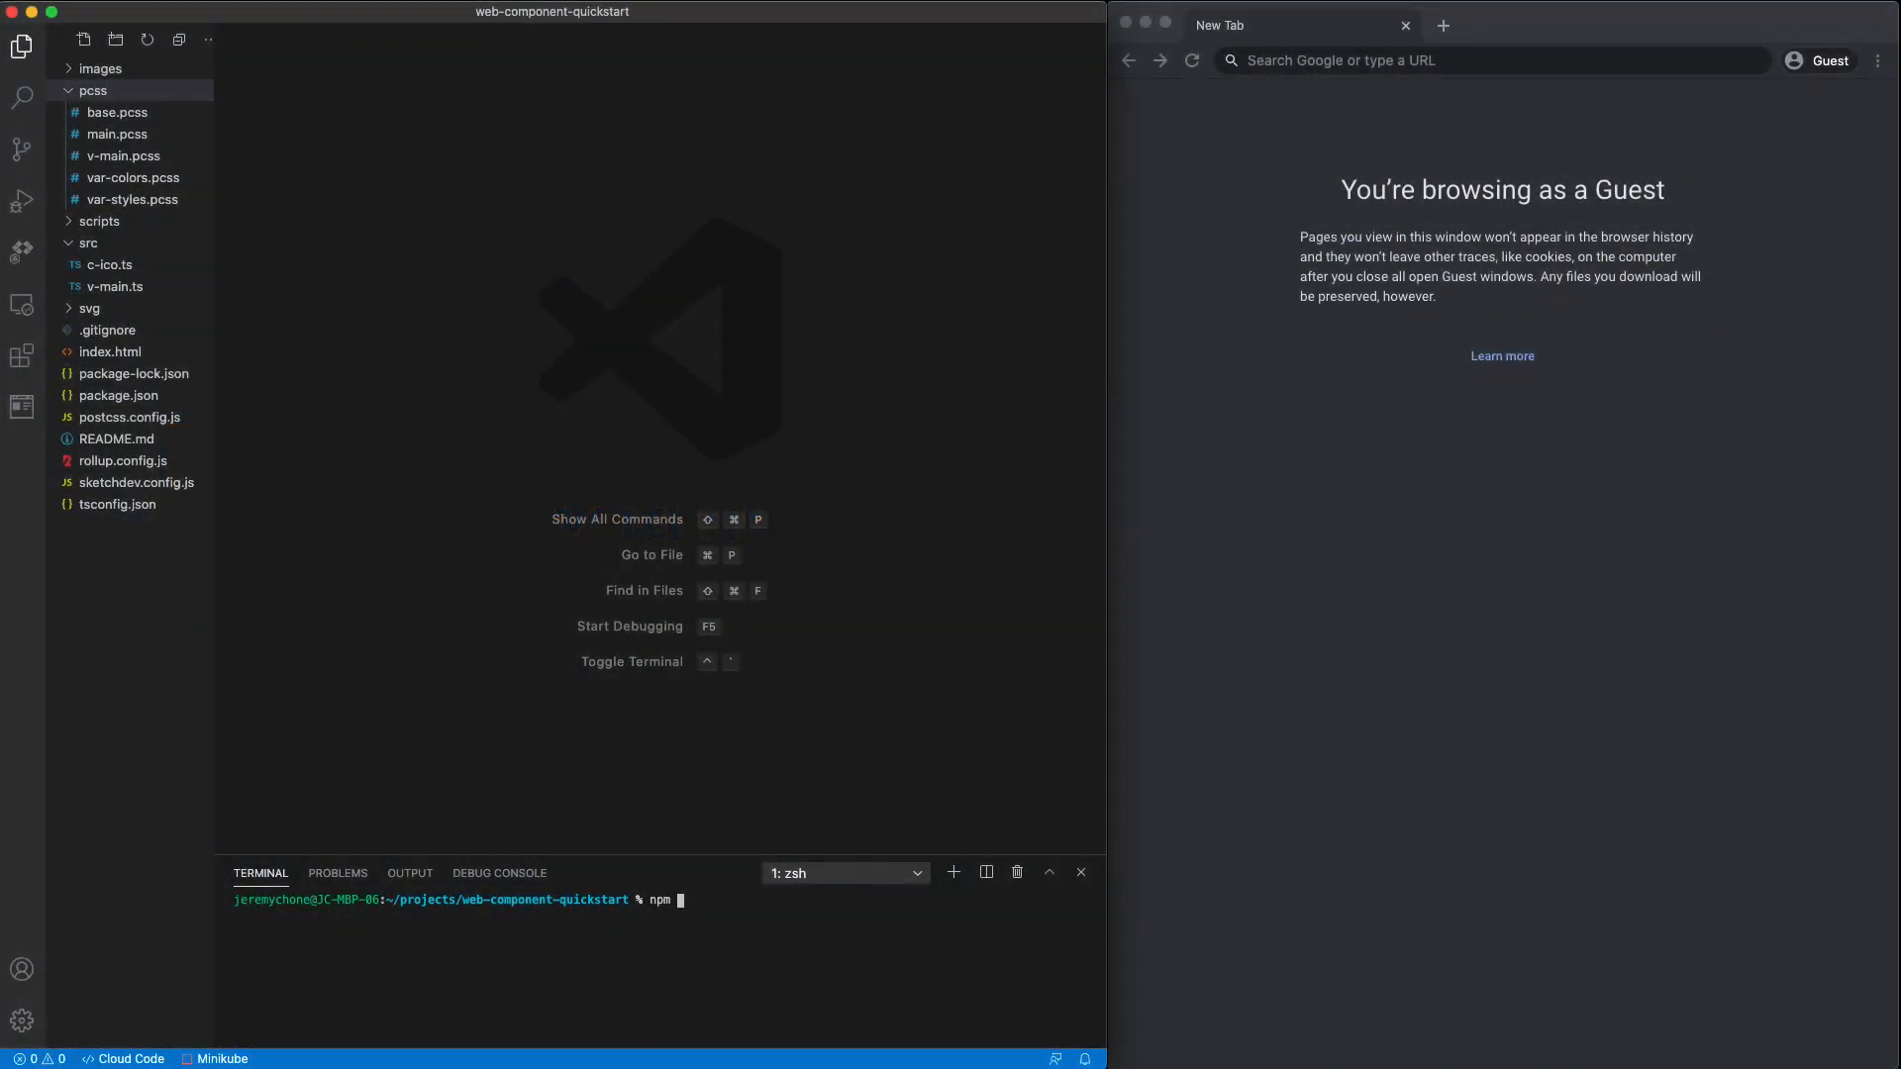
- Run the npm start script so rollup builds and localhost shows the Hello World box
{"action": "key", "text": "Return"}
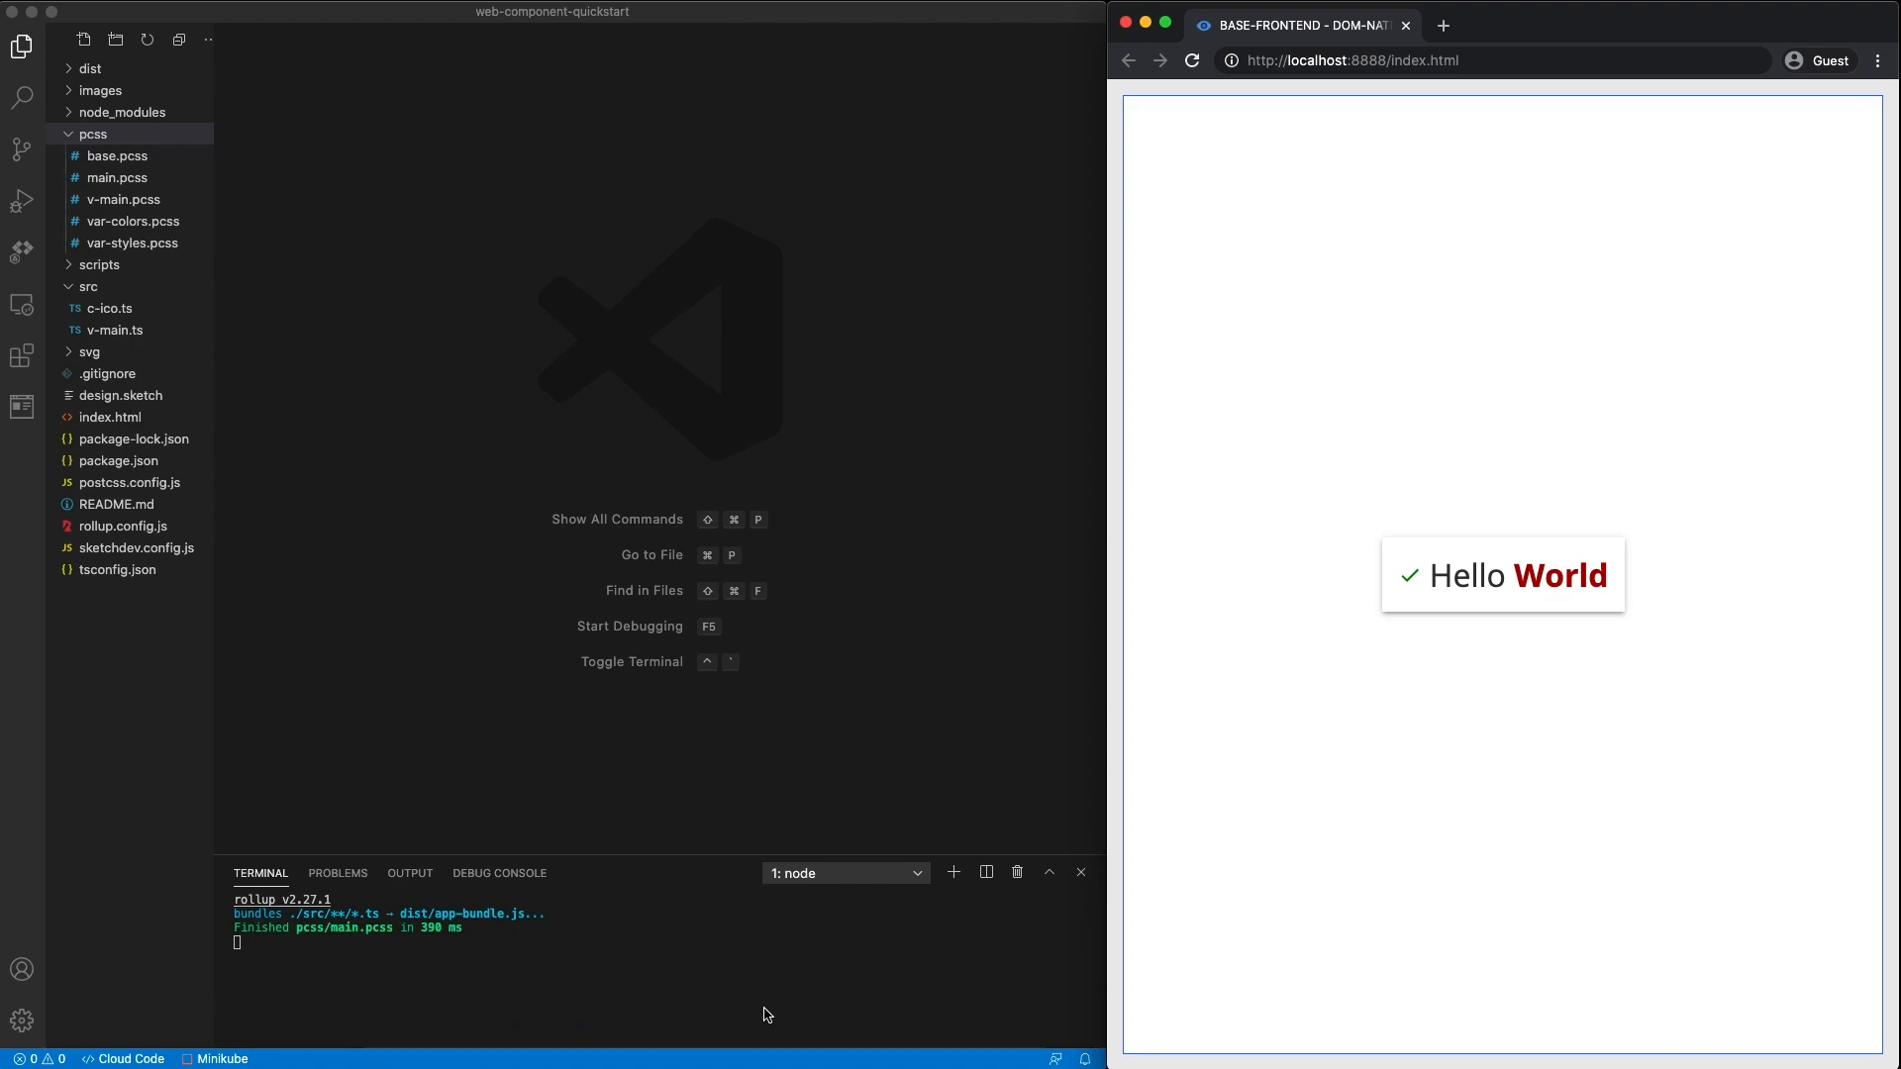
- View index.html's bundle script and v-main tag, then the v-main.ts MainView source
{"action": "left_click", "coordinate": [109, 416]}
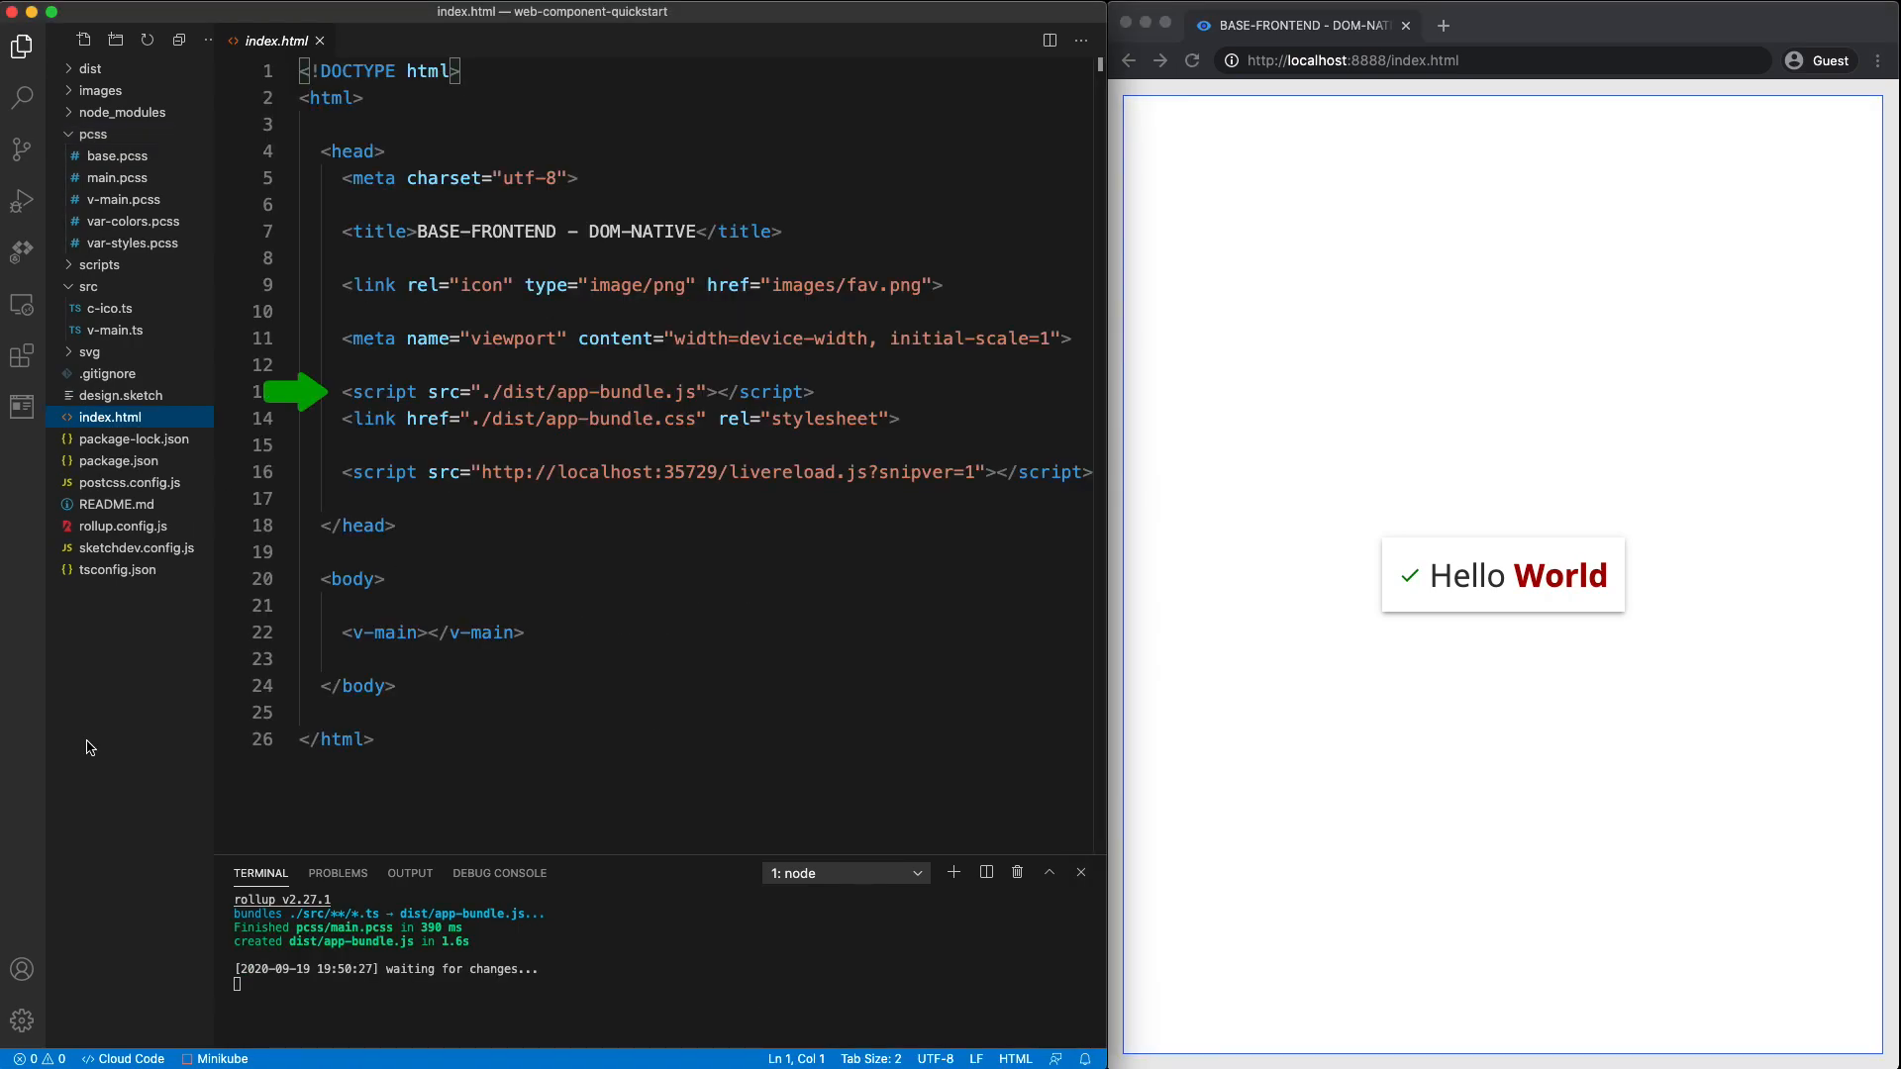
{"action": "left_click", "coordinate": [88, 286]}
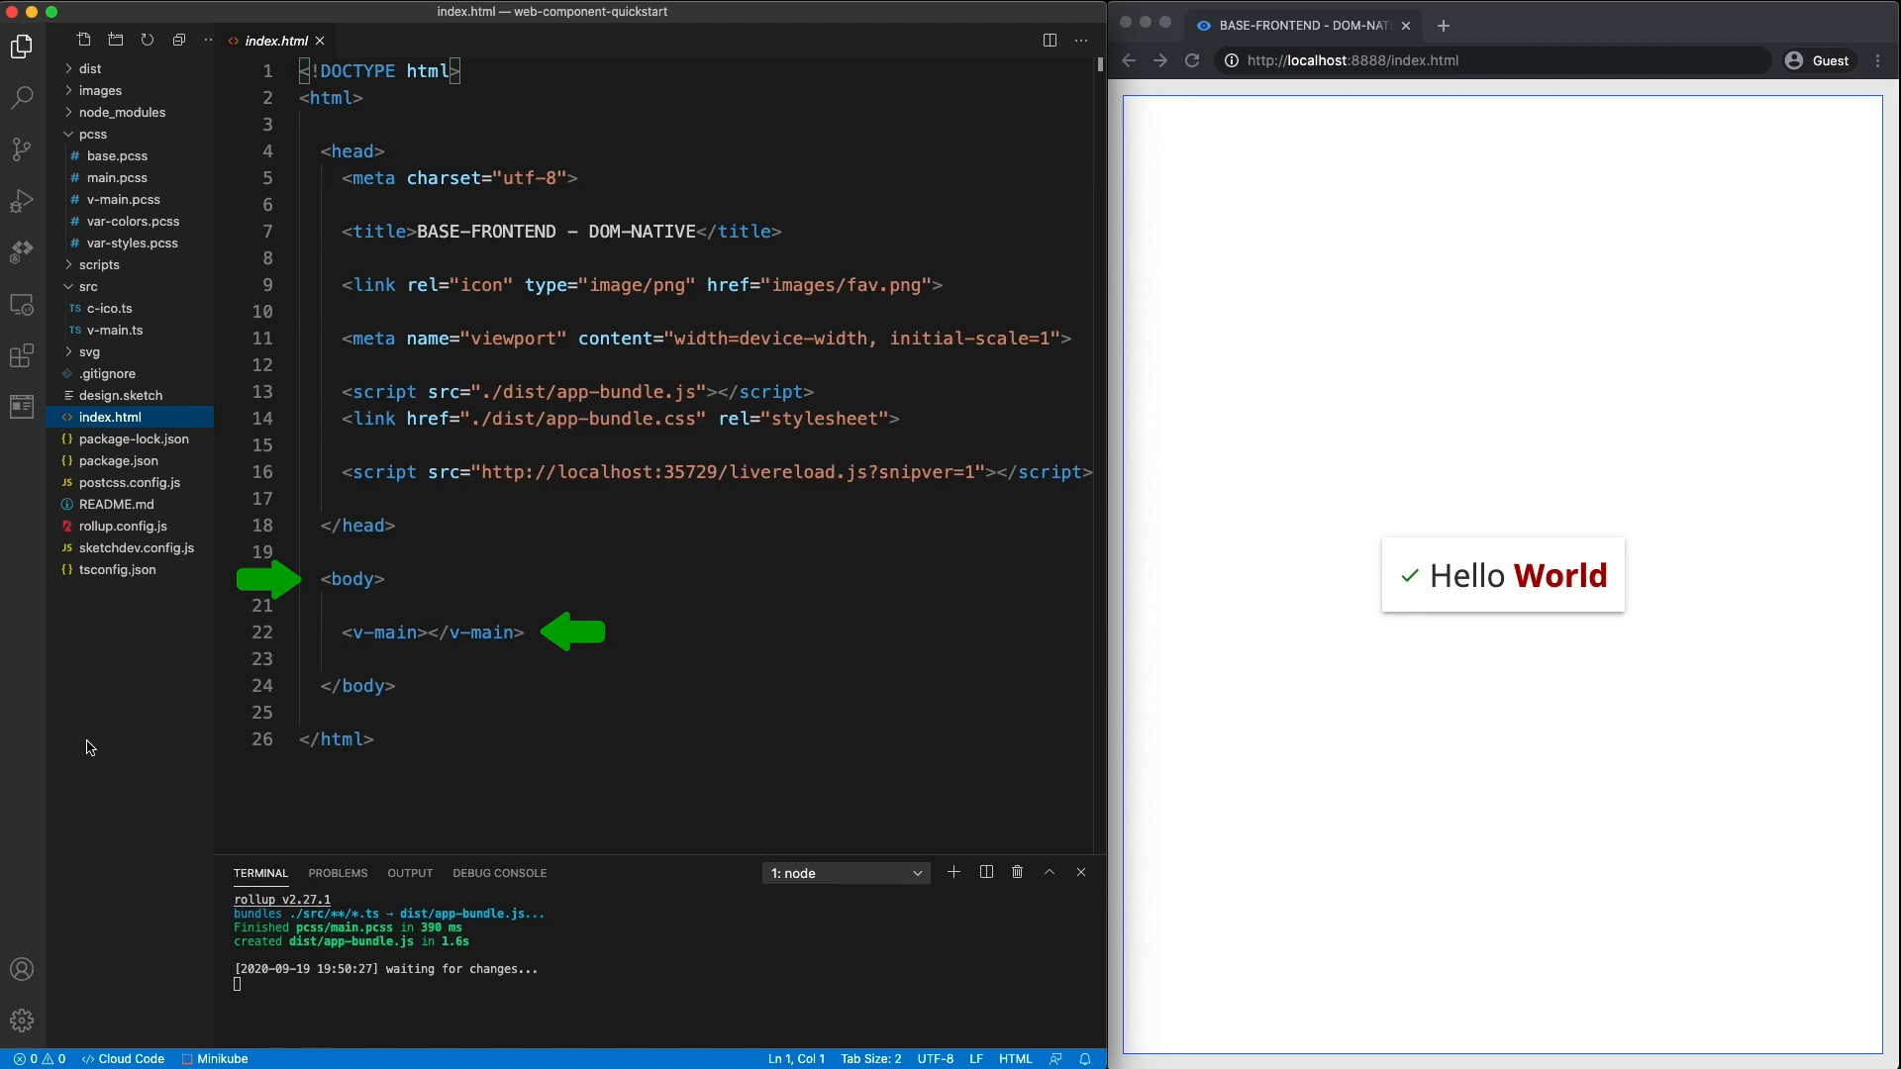
{"action": "left_click", "coordinate": [114, 329]}
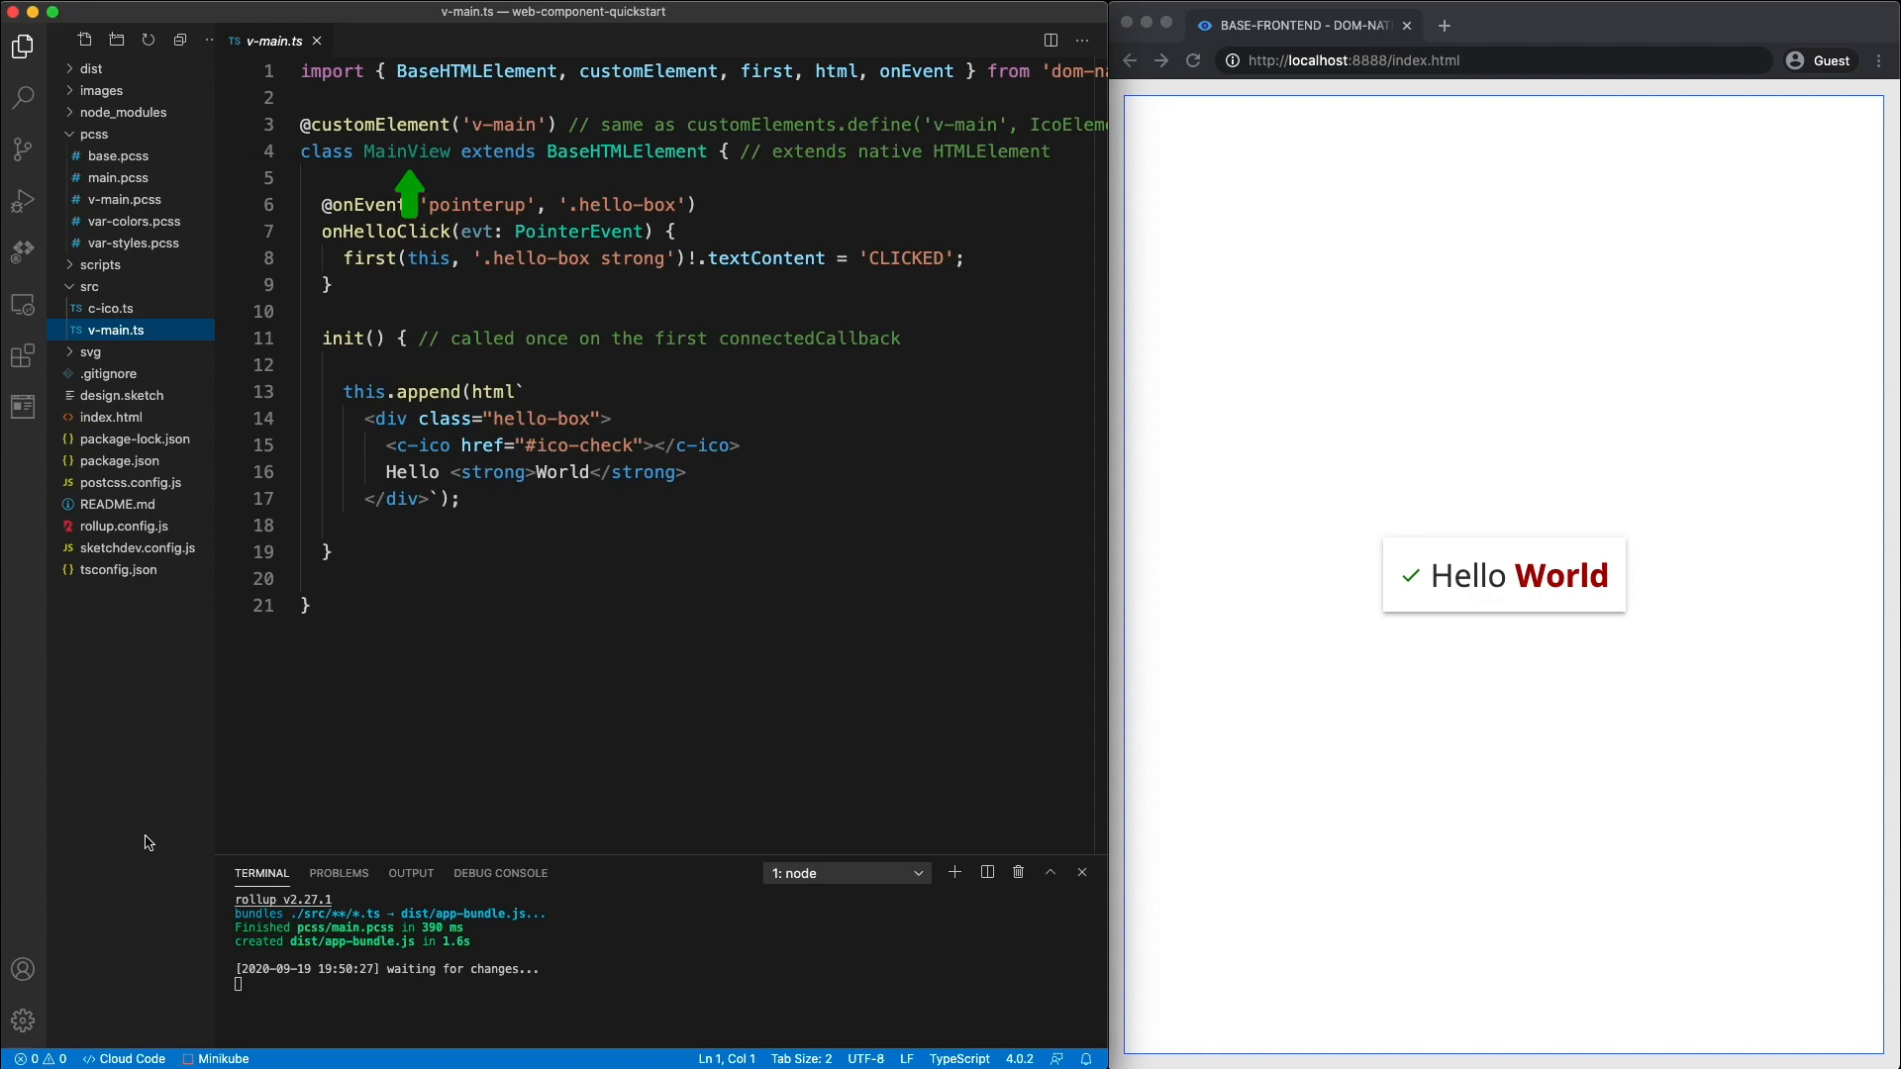
{"action": "mouse_move", "coordinate": [617, 189]}
{"action": "type", "text": "!!!"}
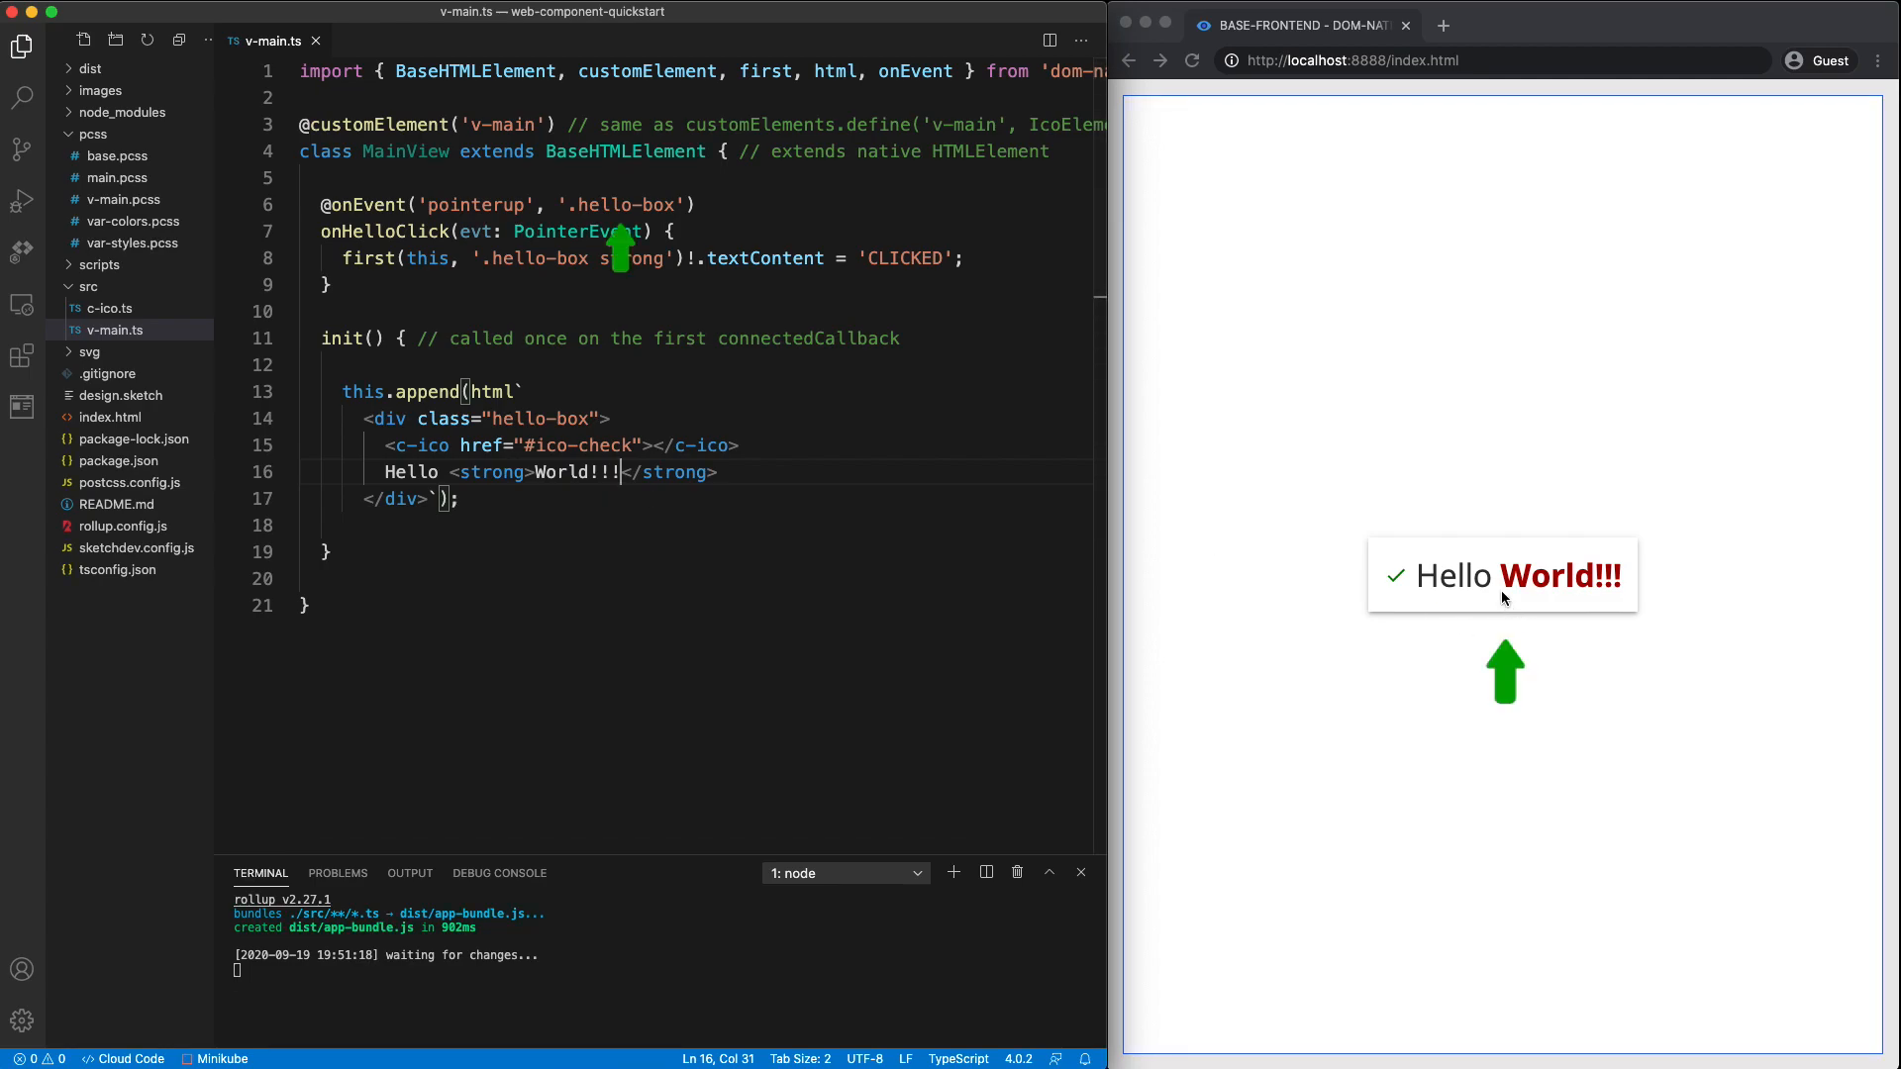
- Test the World!!! box's click handler so the page text changes to CLICKED
{"action": "left_click", "coordinate": [1501, 575]}
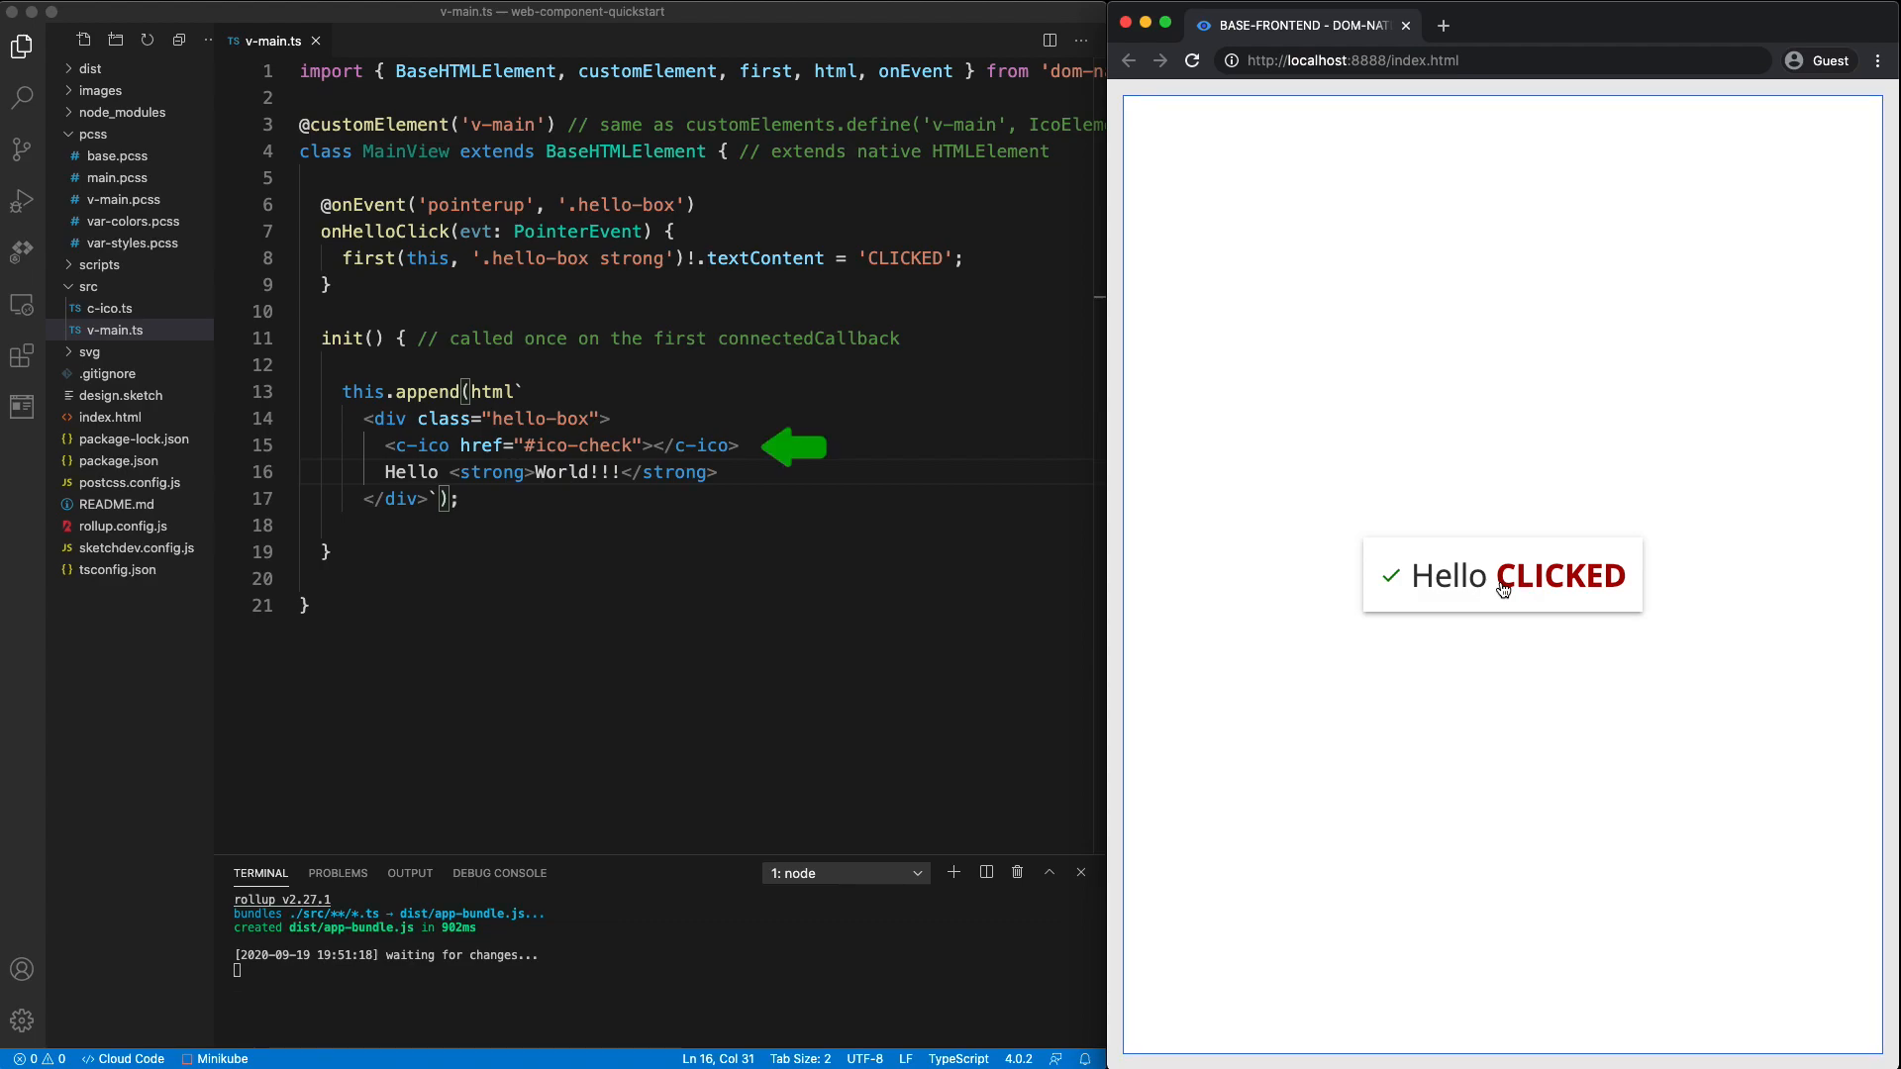
- Browse the c-ico.ts shadow-DOM icon component, then view main.pcss's partial imports
{"action": "left_click", "coordinate": [109, 307]}
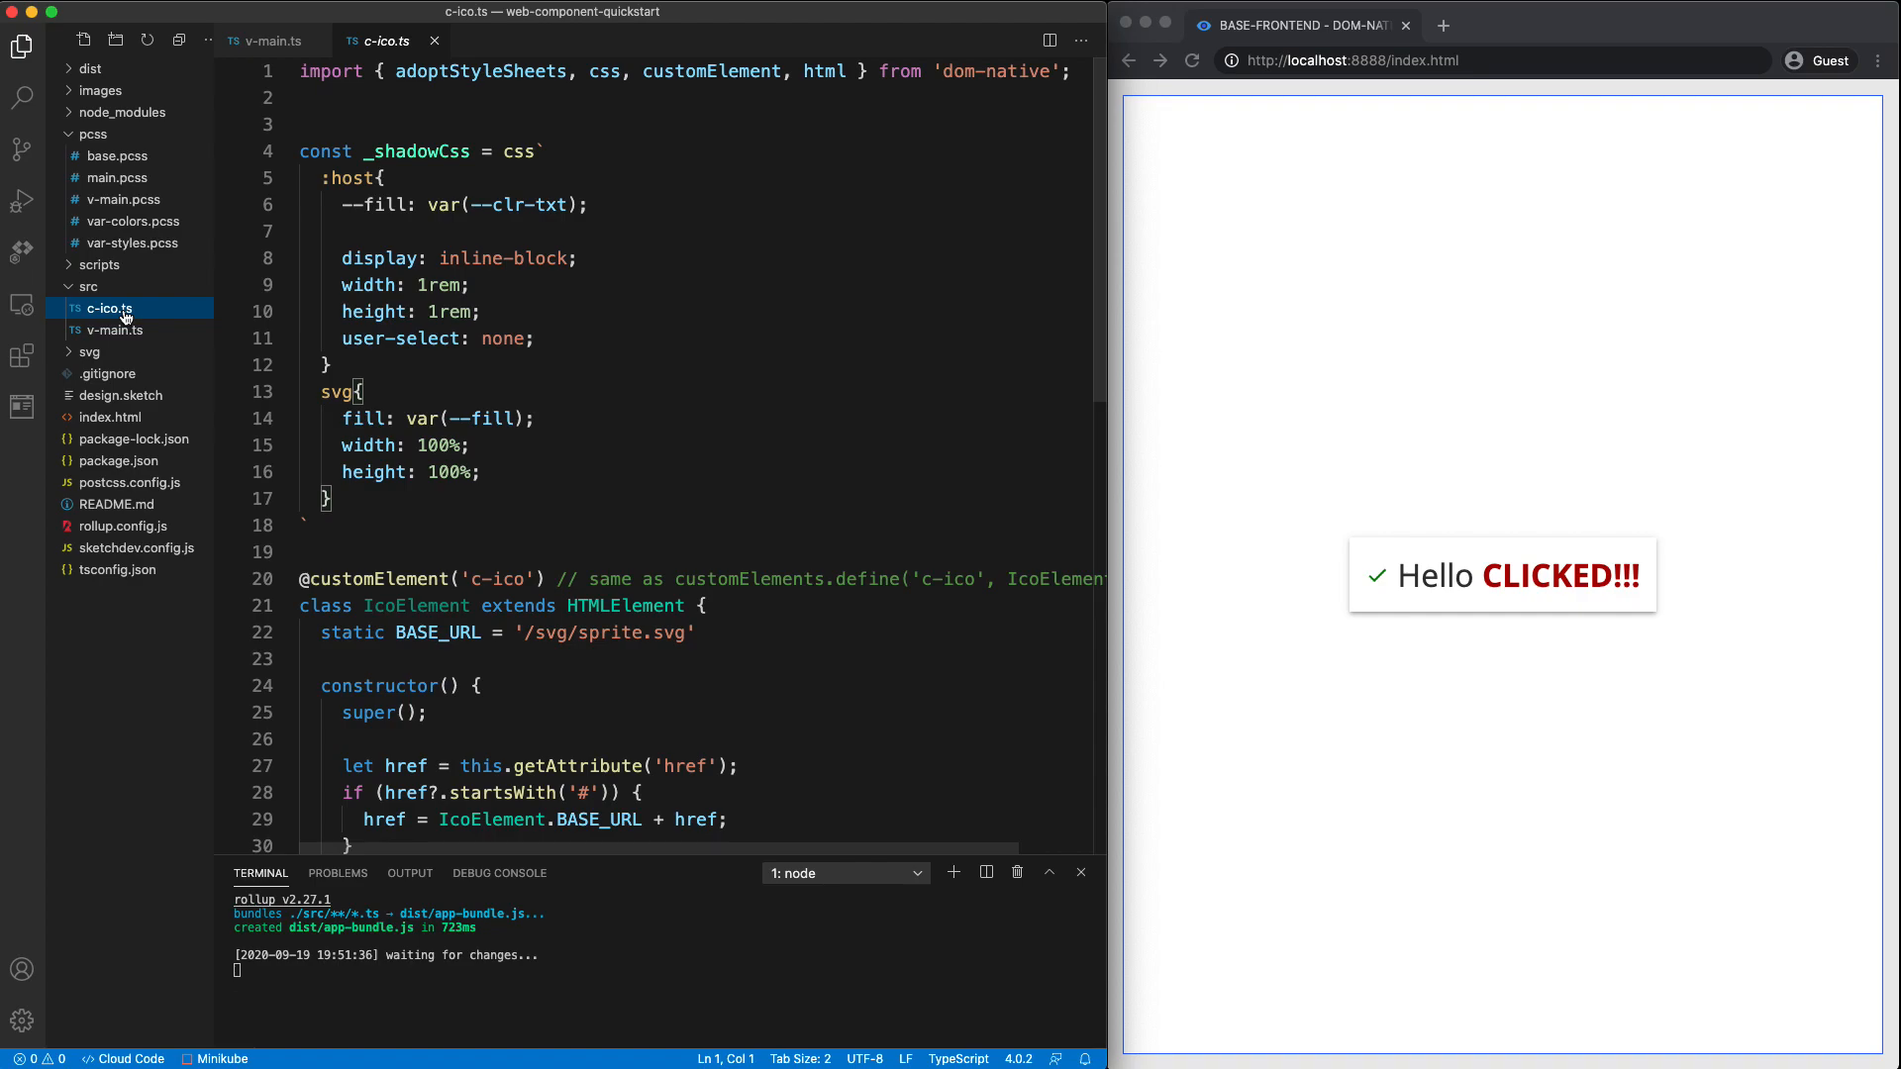
{"action": "scroll", "scroll_direction": "down", "scroll_amount": 3}
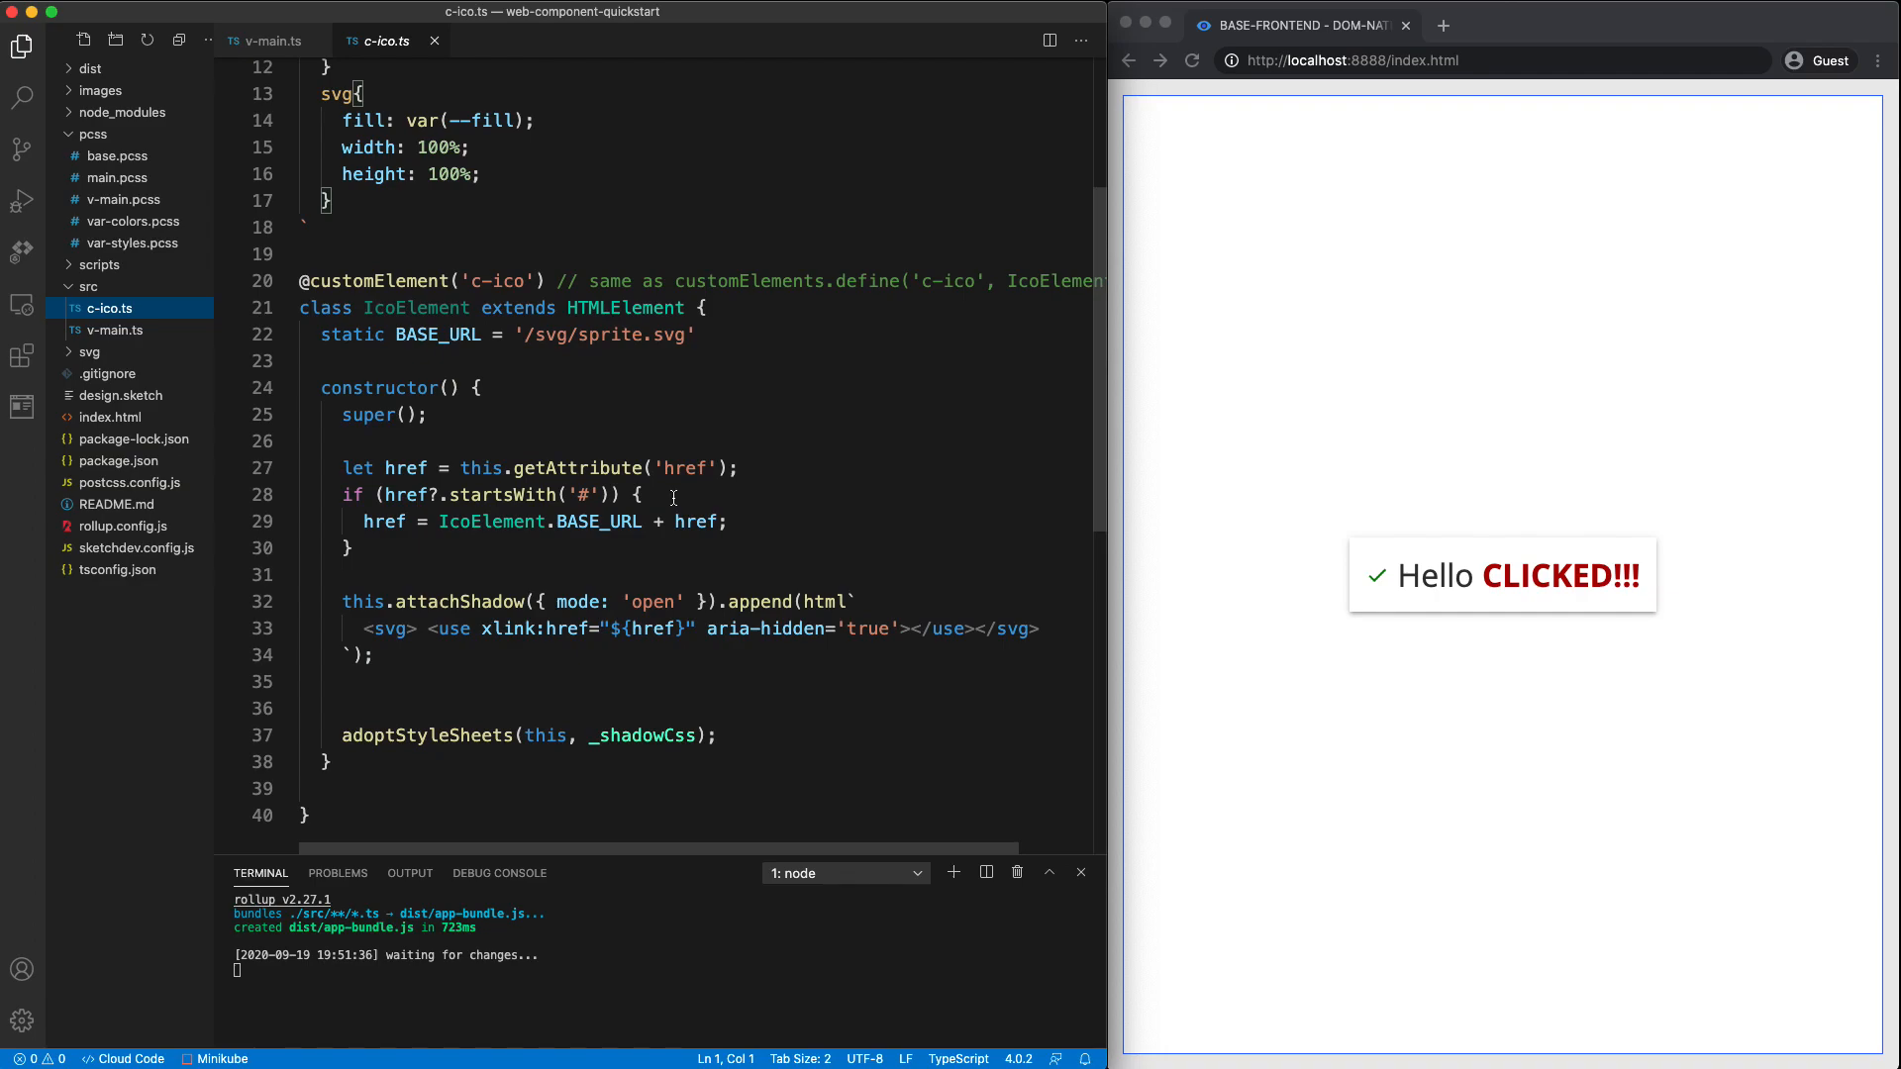
{"action": "left_click", "coordinate": [117, 177]}
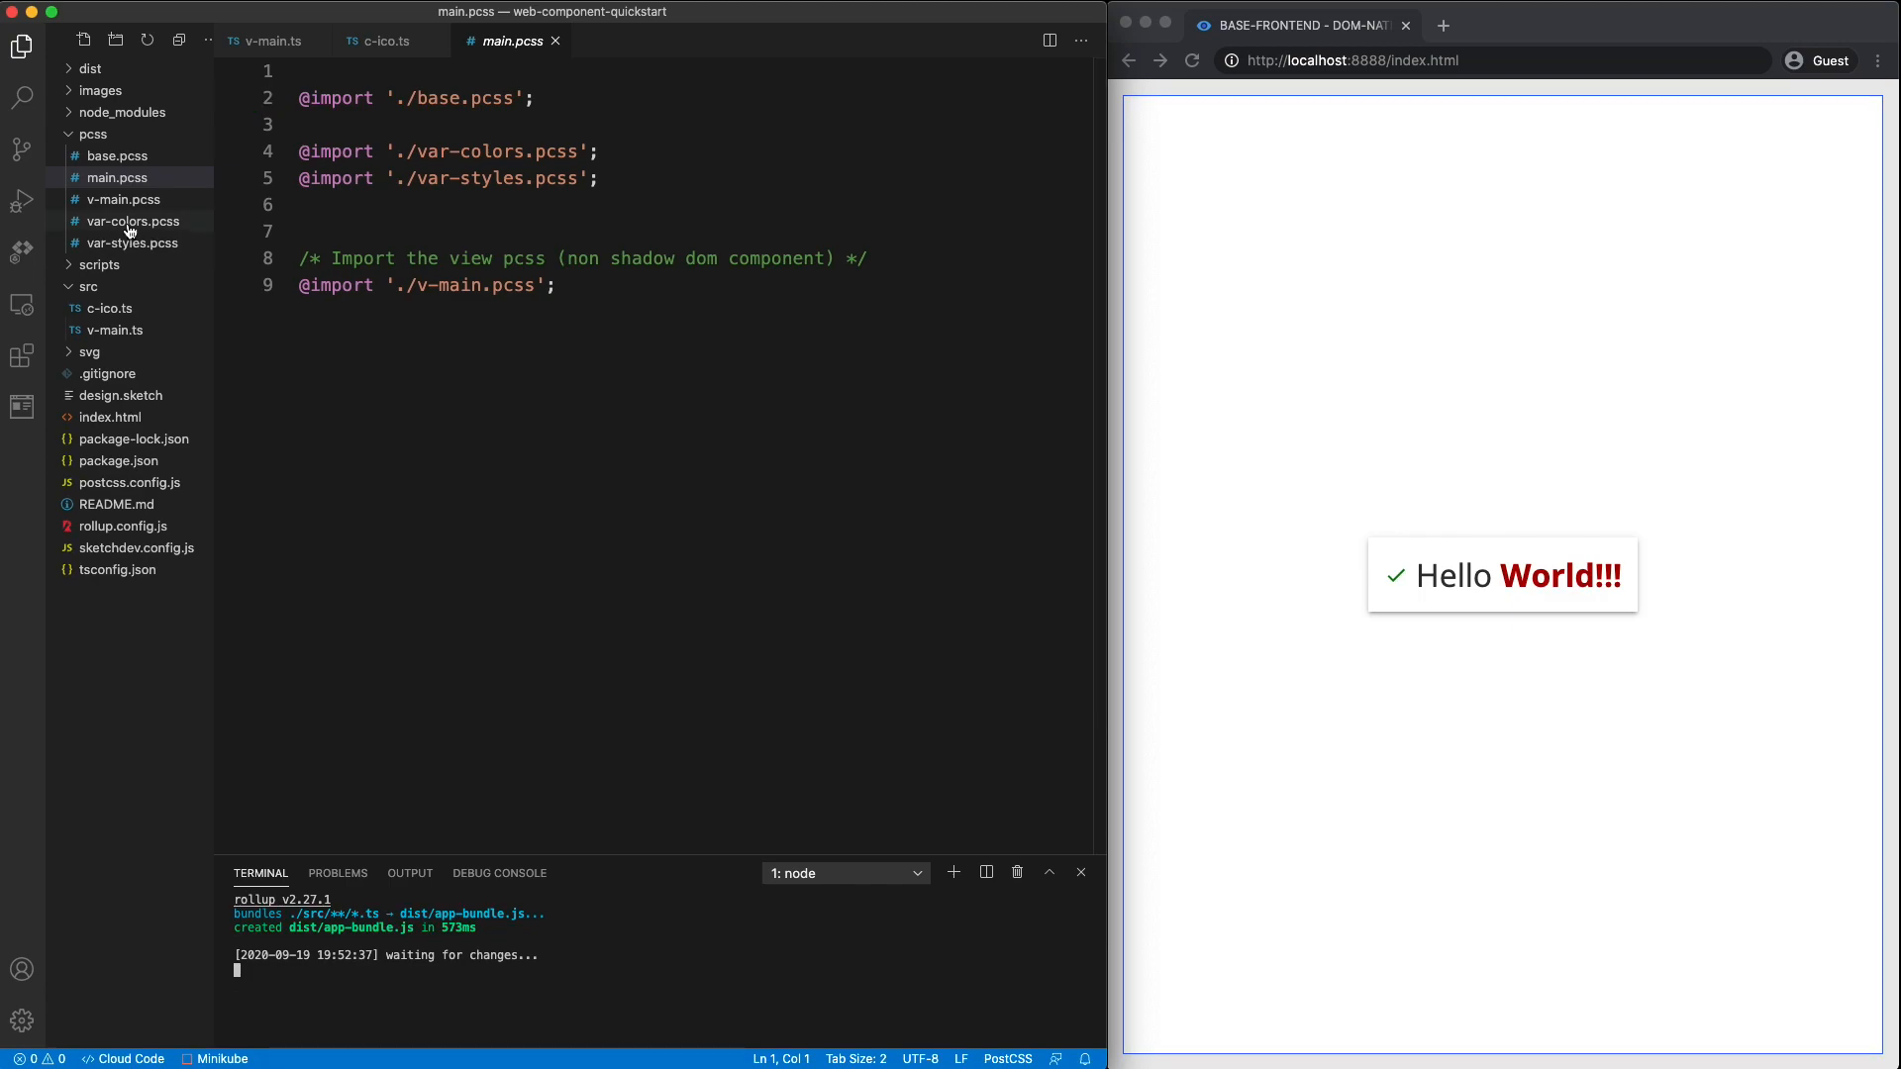
- View var-colors.pcss and var-styles.pcss, then the v-main.pcss grid and hello-box styles
{"action": "left_click", "coordinate": [131, 221]}
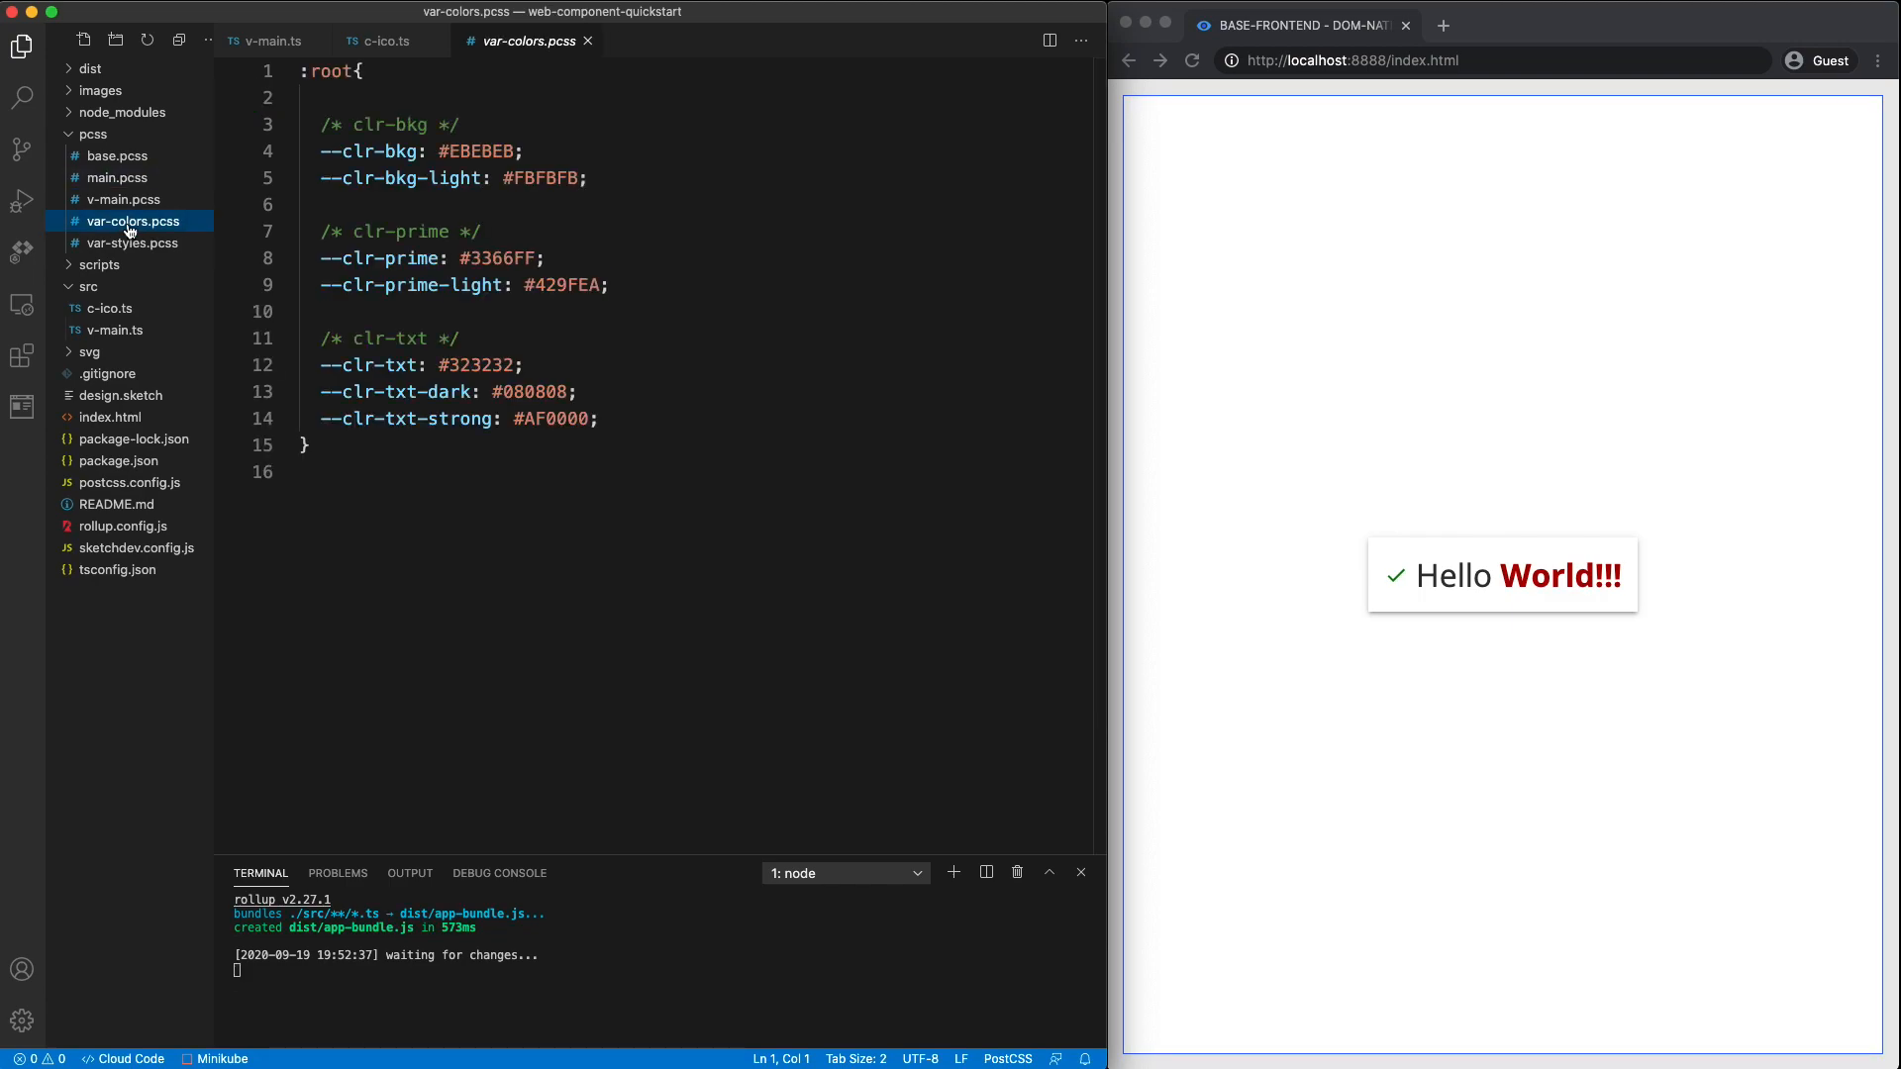
{"action": "left_click", "coordinate": [131, 242]}
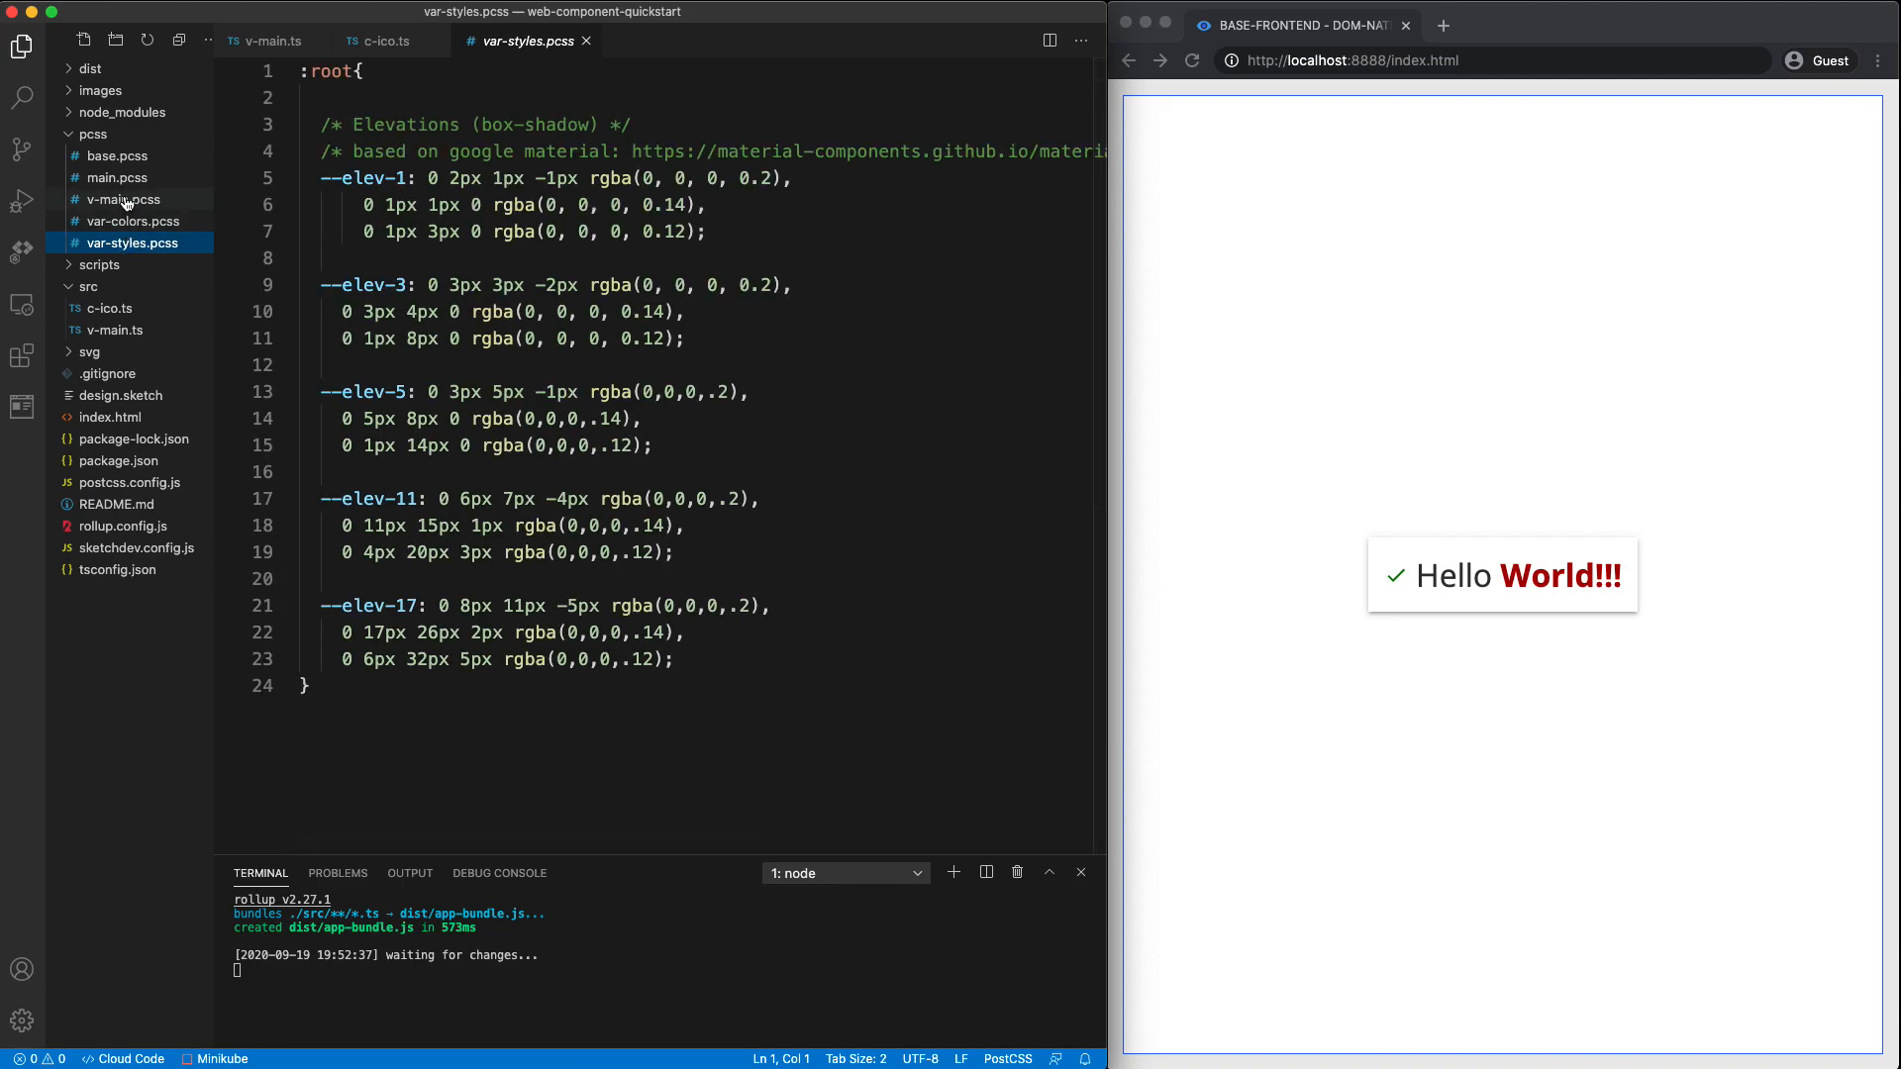
{"action": "left_click", "coordinate": [122, 199]}
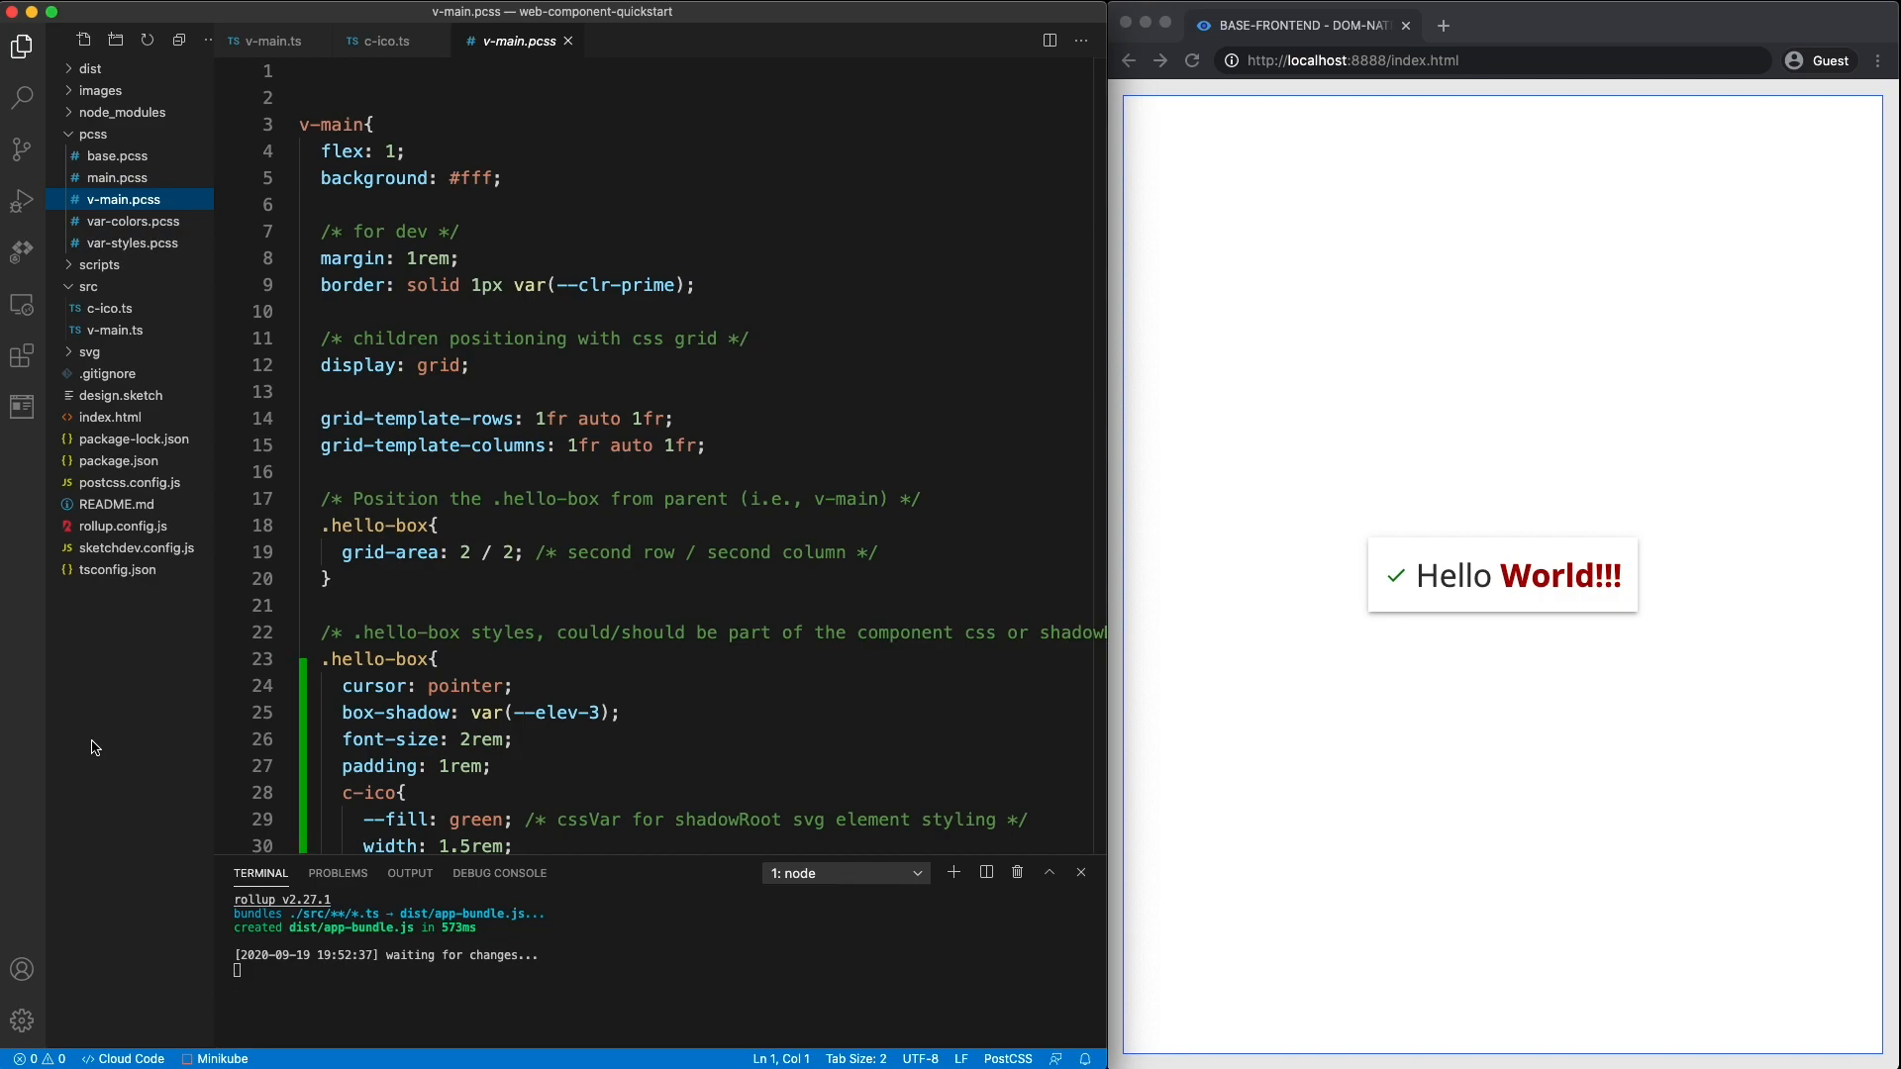
{"action": "mouse_move", "coordinate": [588, 501]}
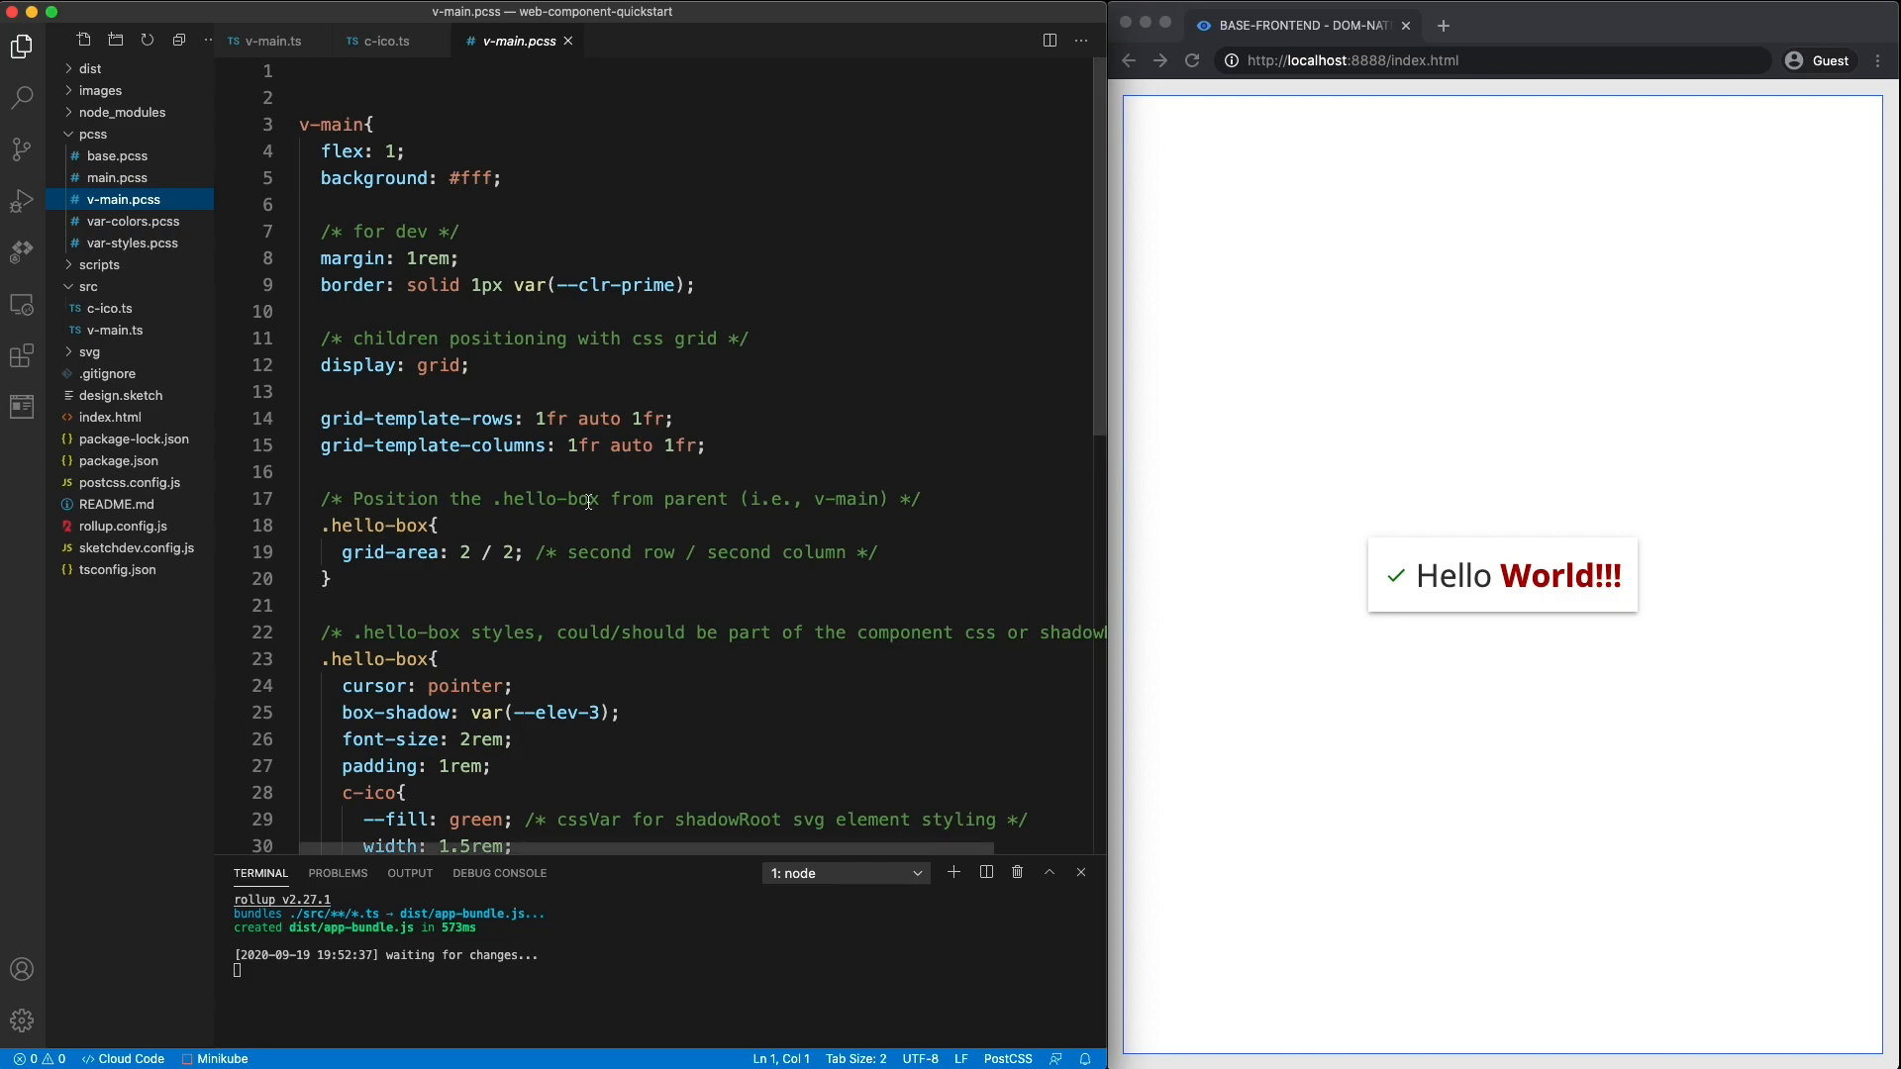
- Change the grid-template-rows middle row from auto to 40rem in v-main.pcss
{"action": "double_click", "coordinate": [596, 418]}
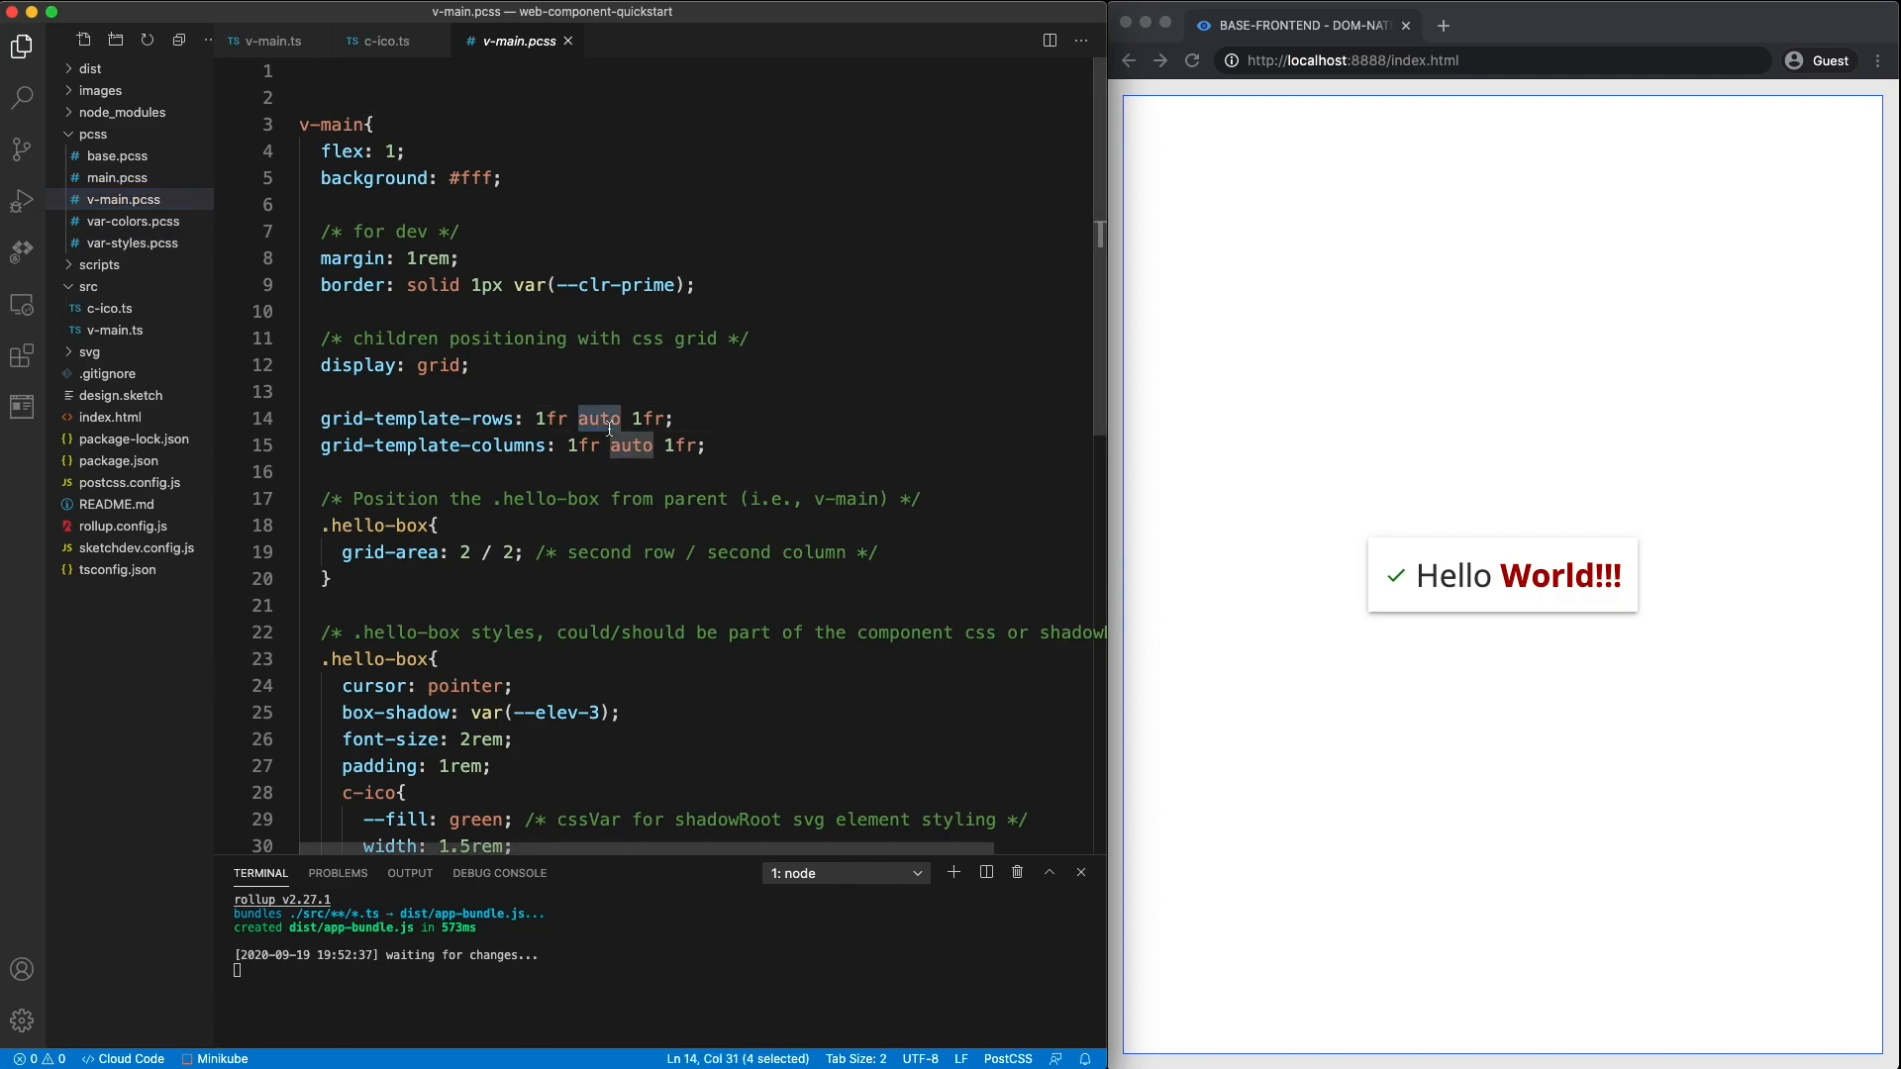
{"action": "type", "text": "40rem"}
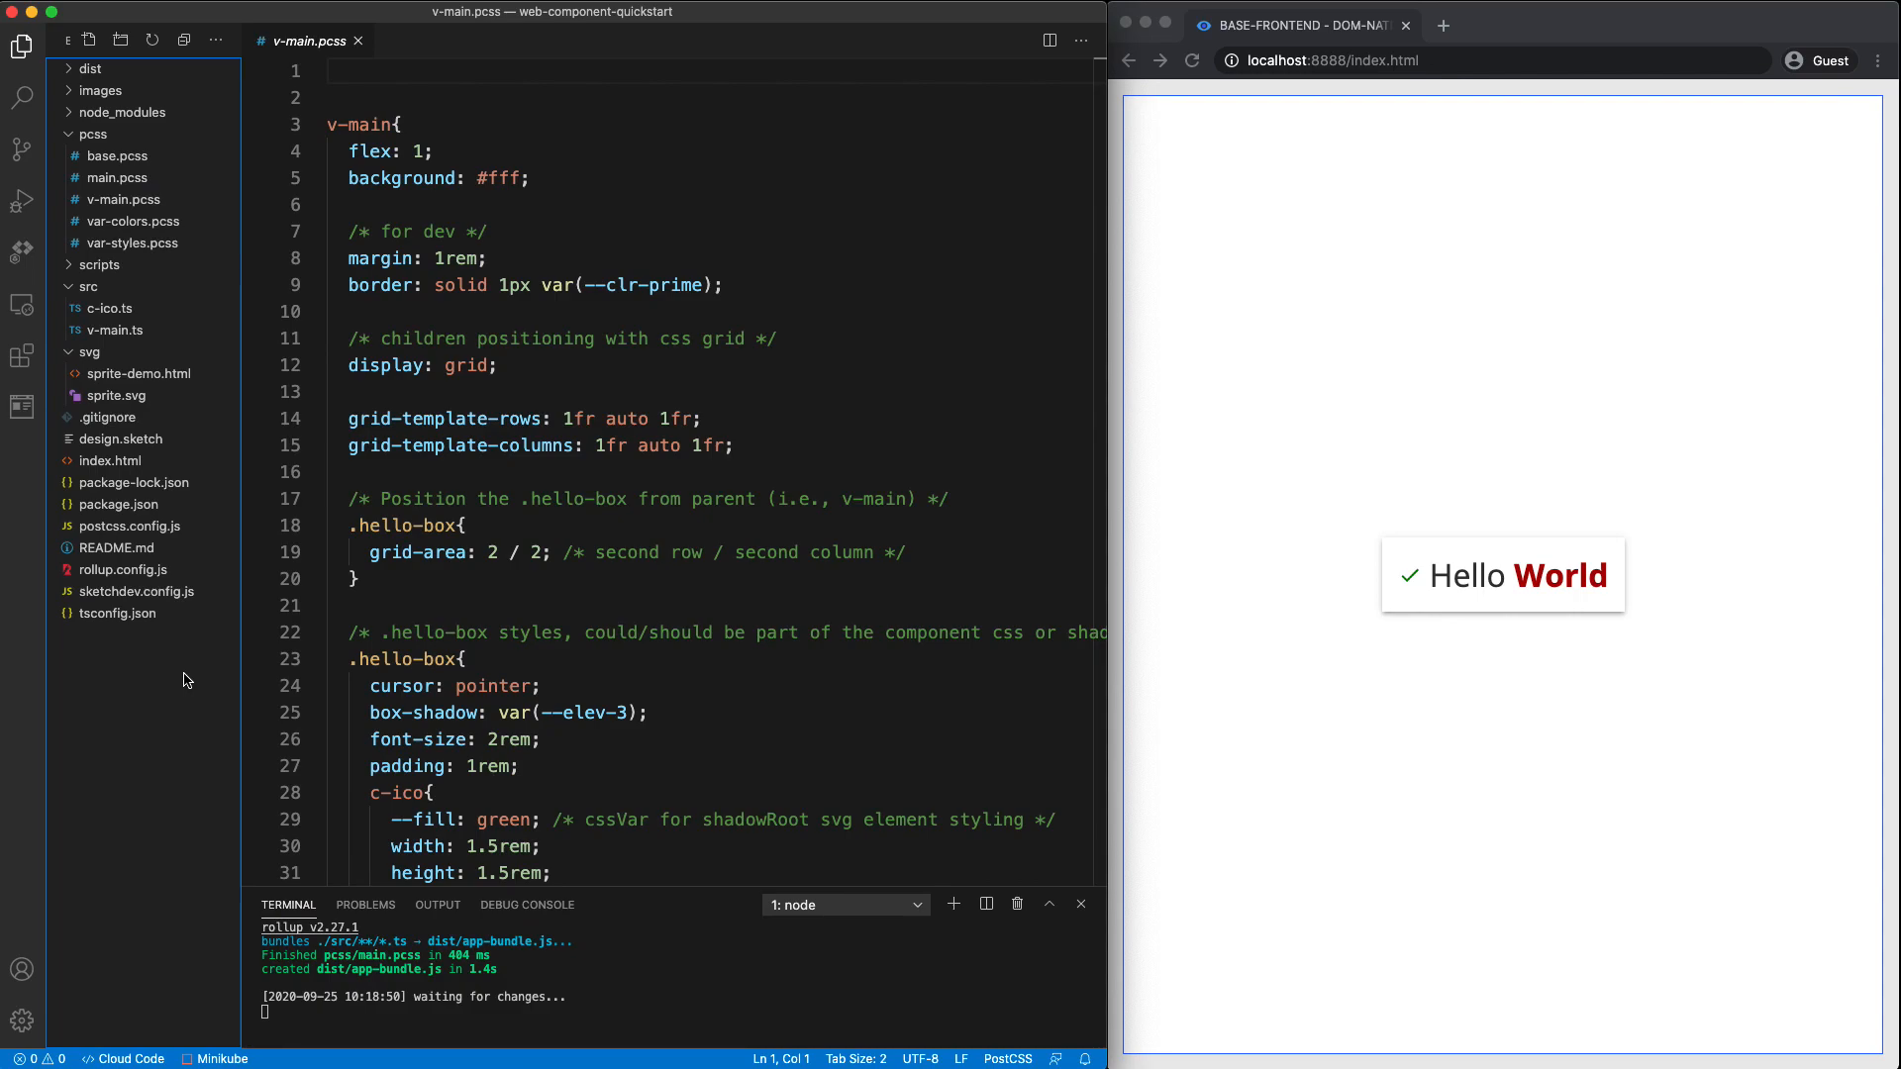
{"action": "mouse_move", "coordinate": [137, 592]}
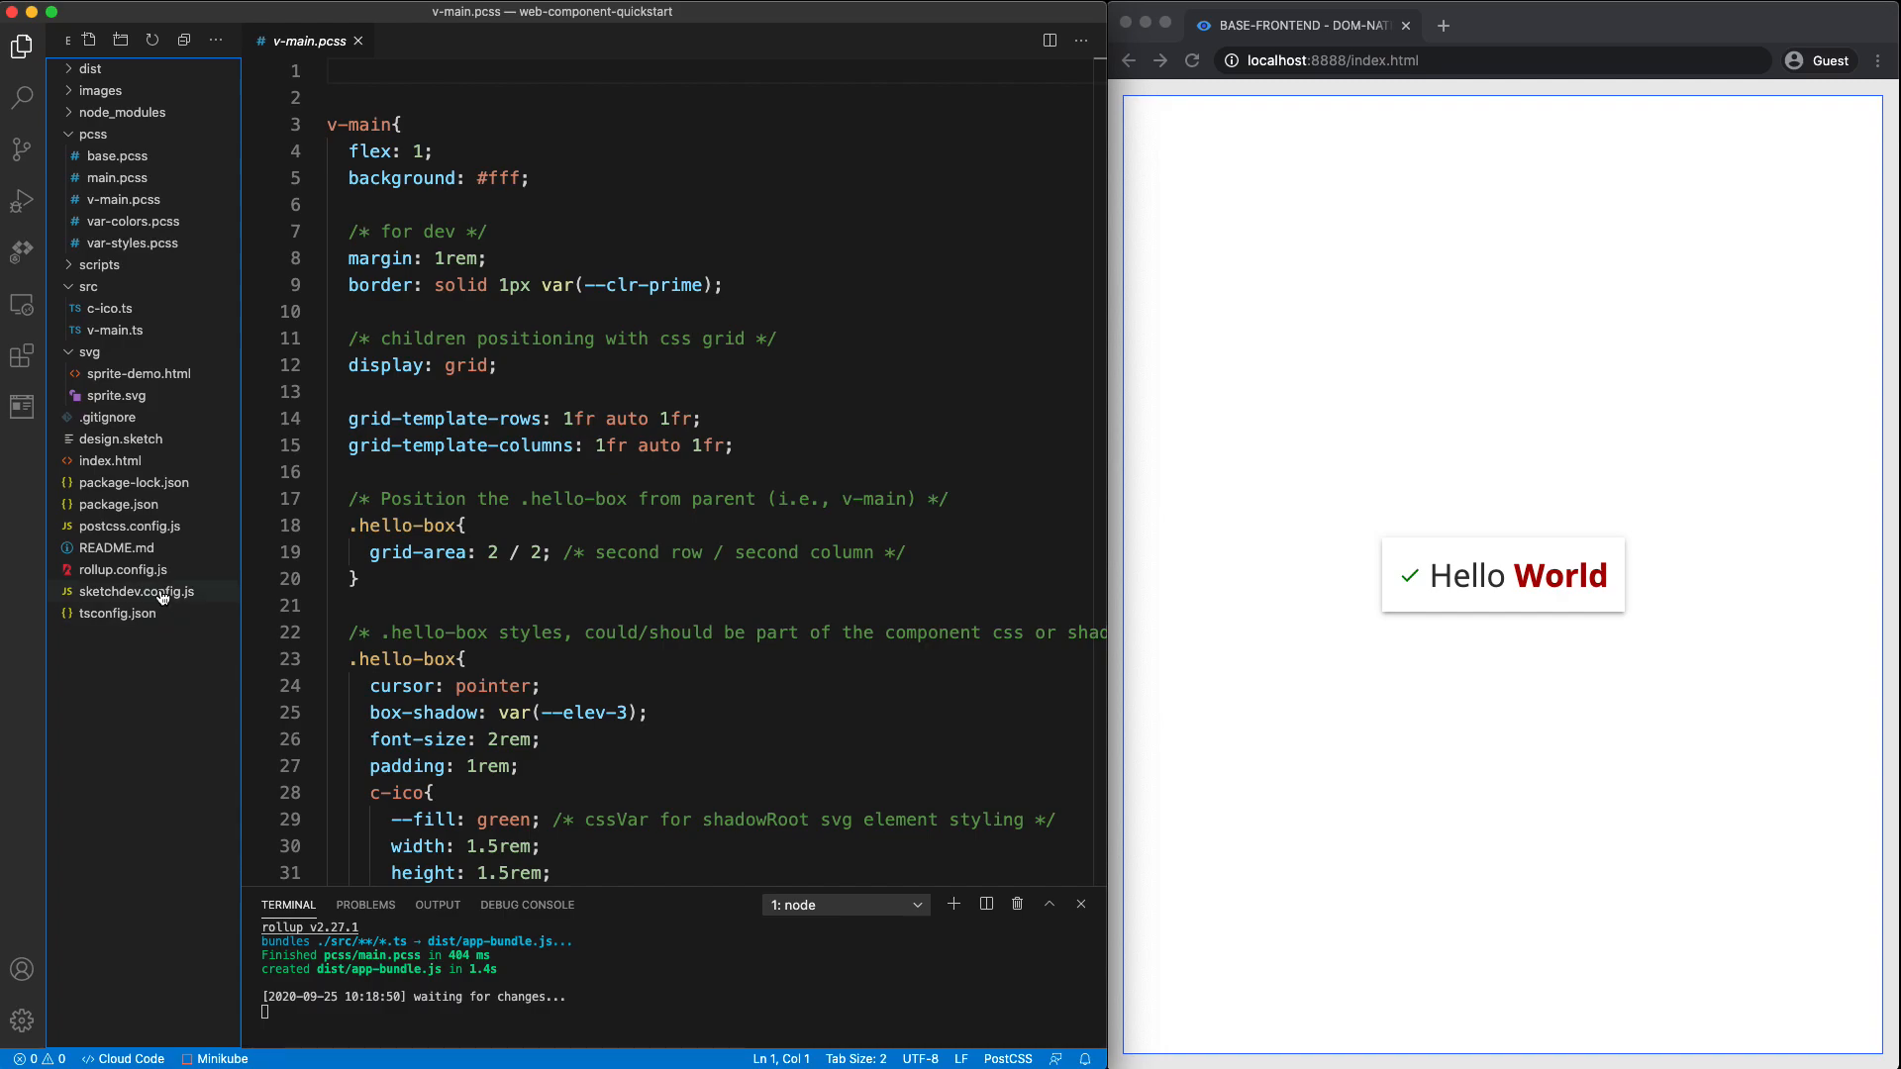
- Show the sketchdev.config.js file from the project Explorer
{"action": "left_click", "coordinate": [135, 592]}
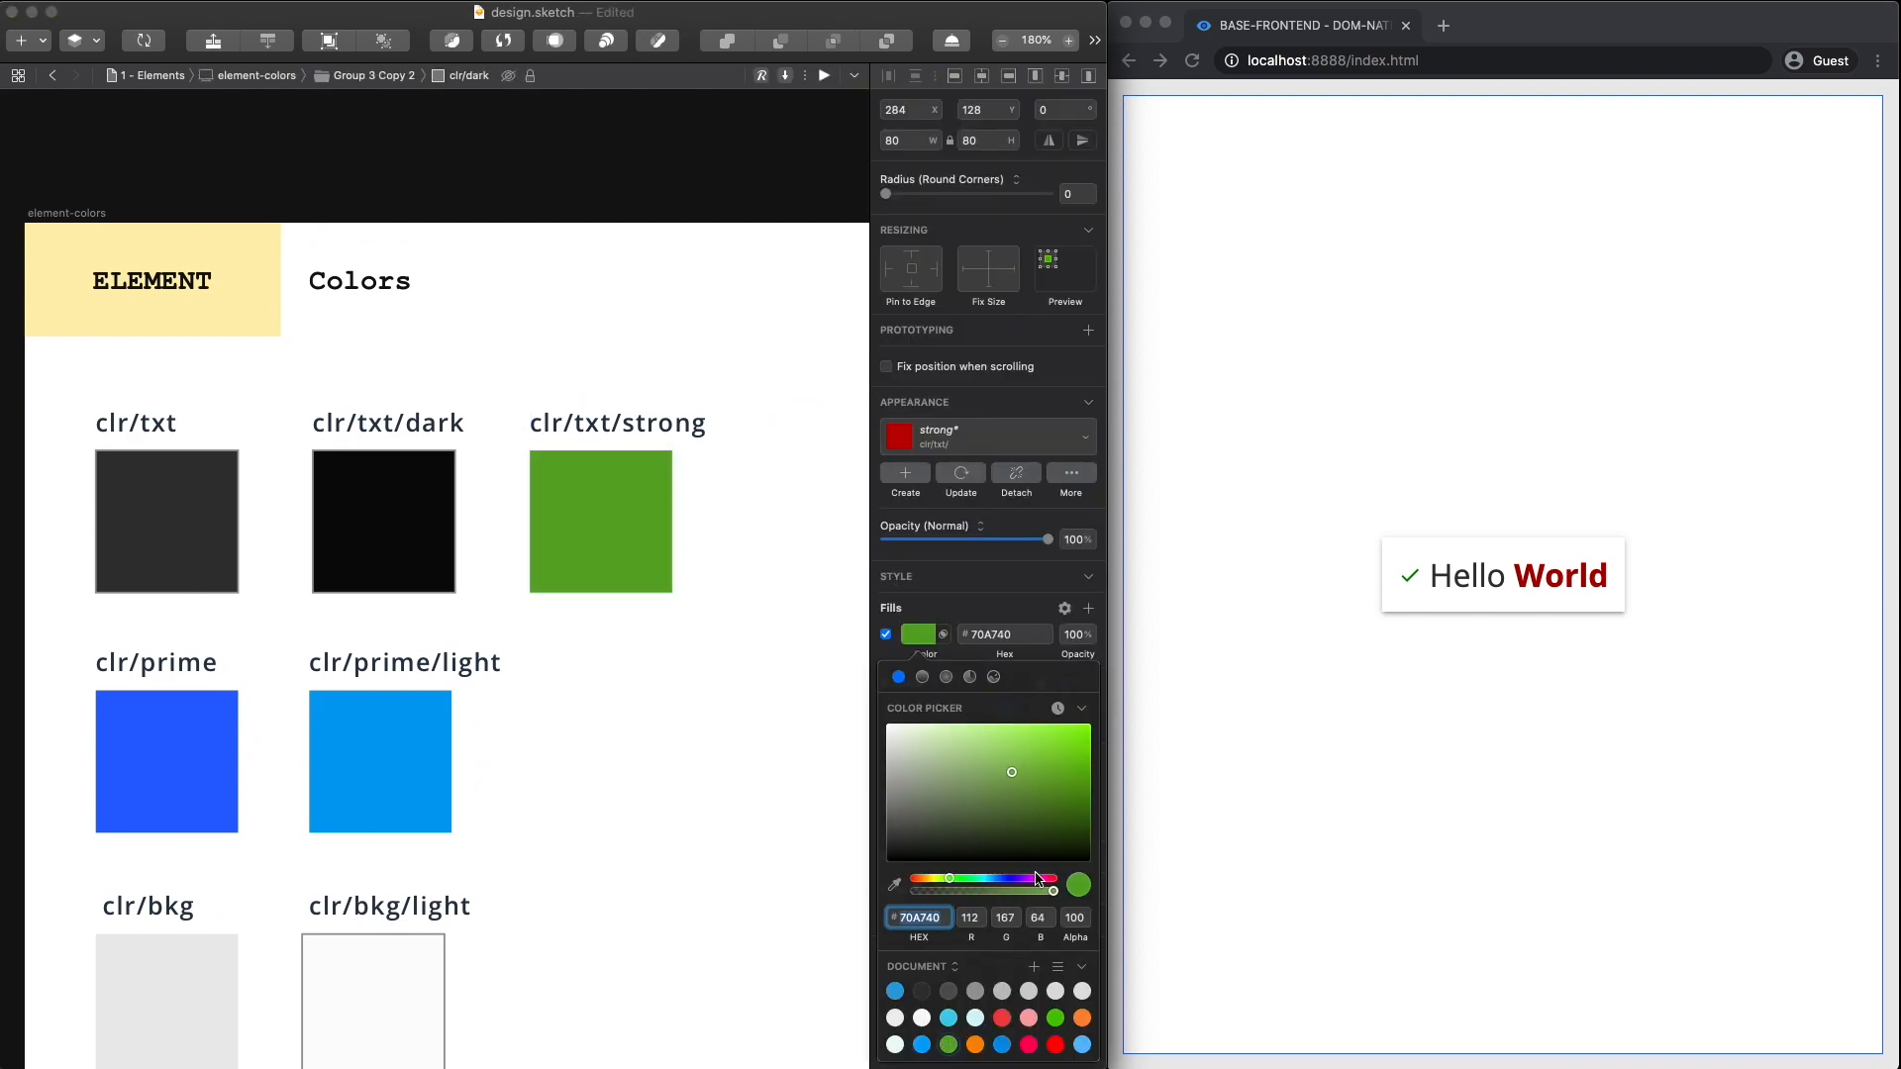
- Recolour clr/txt/strong to 70A740, then select the ico/check icon artboard
{"action": "left_click", "coordinate": [959, 473]}
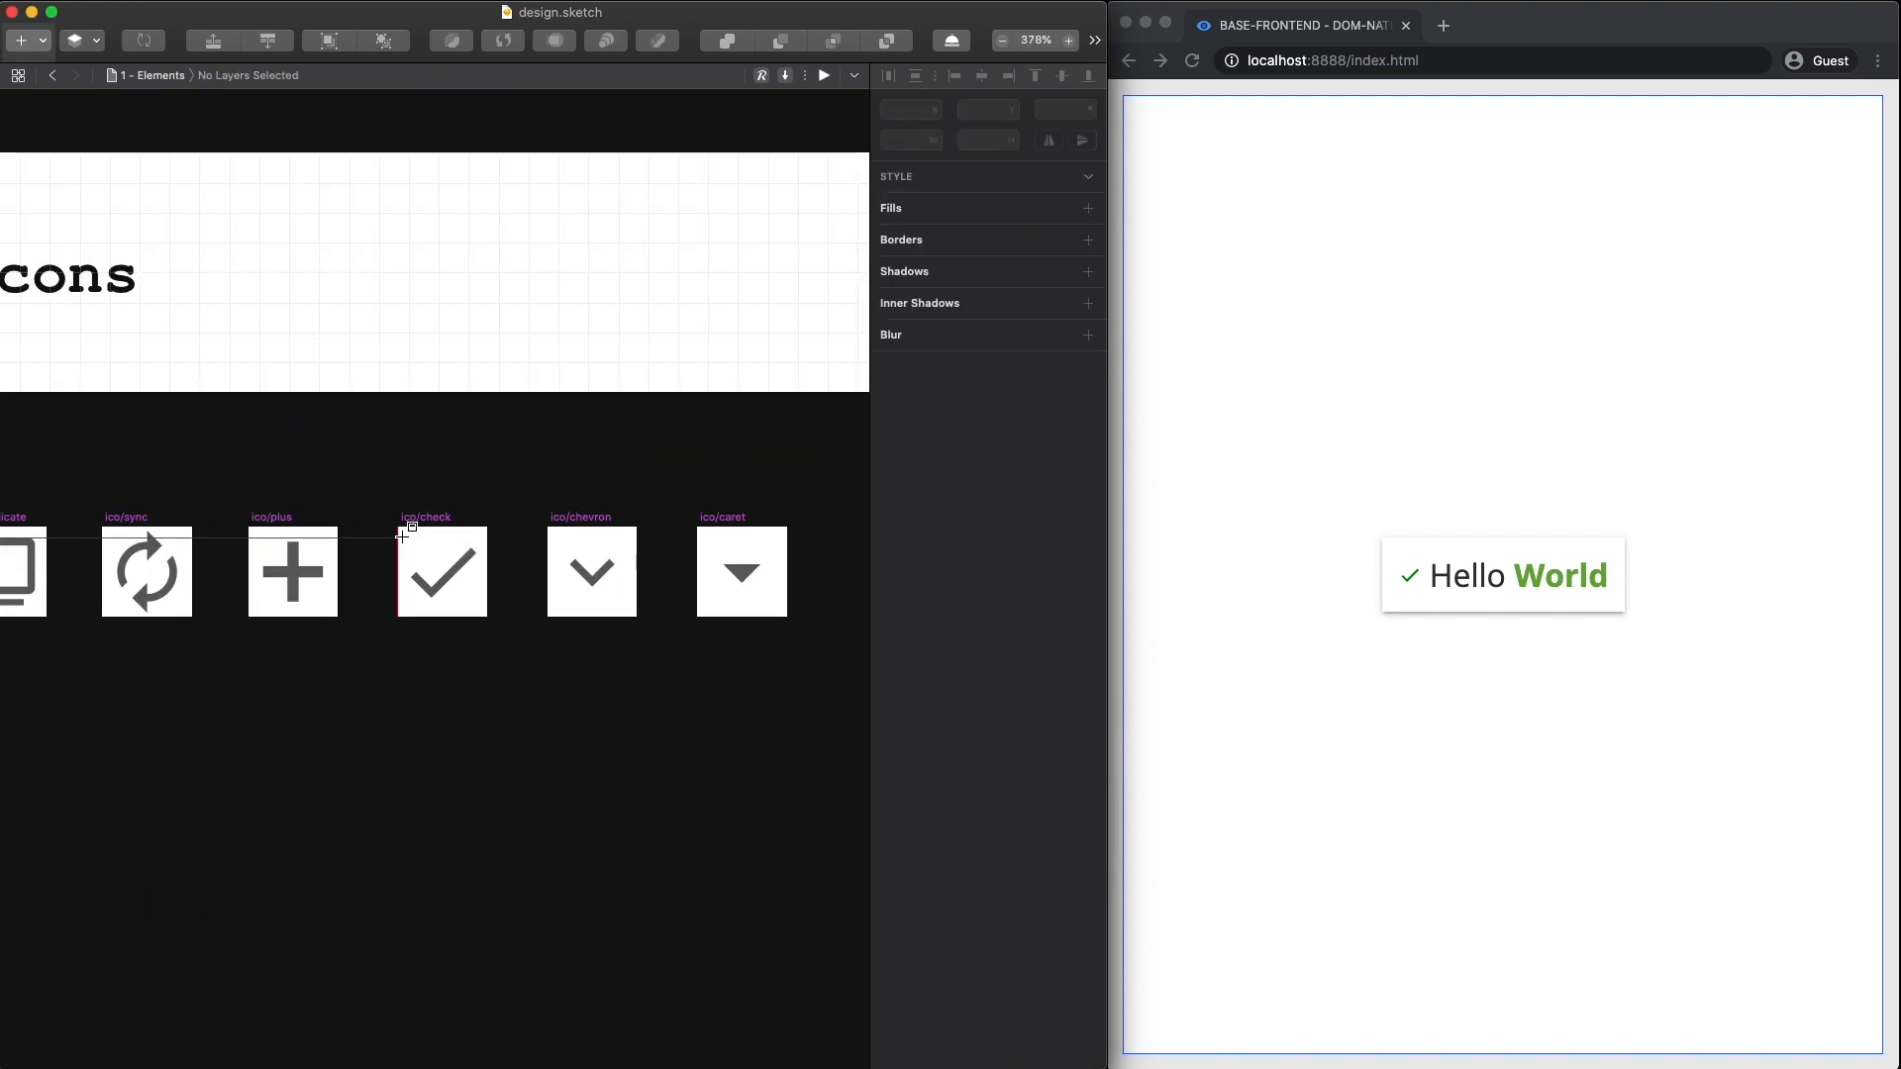
{"action": "left_click", "coordinate": [439, 571]}
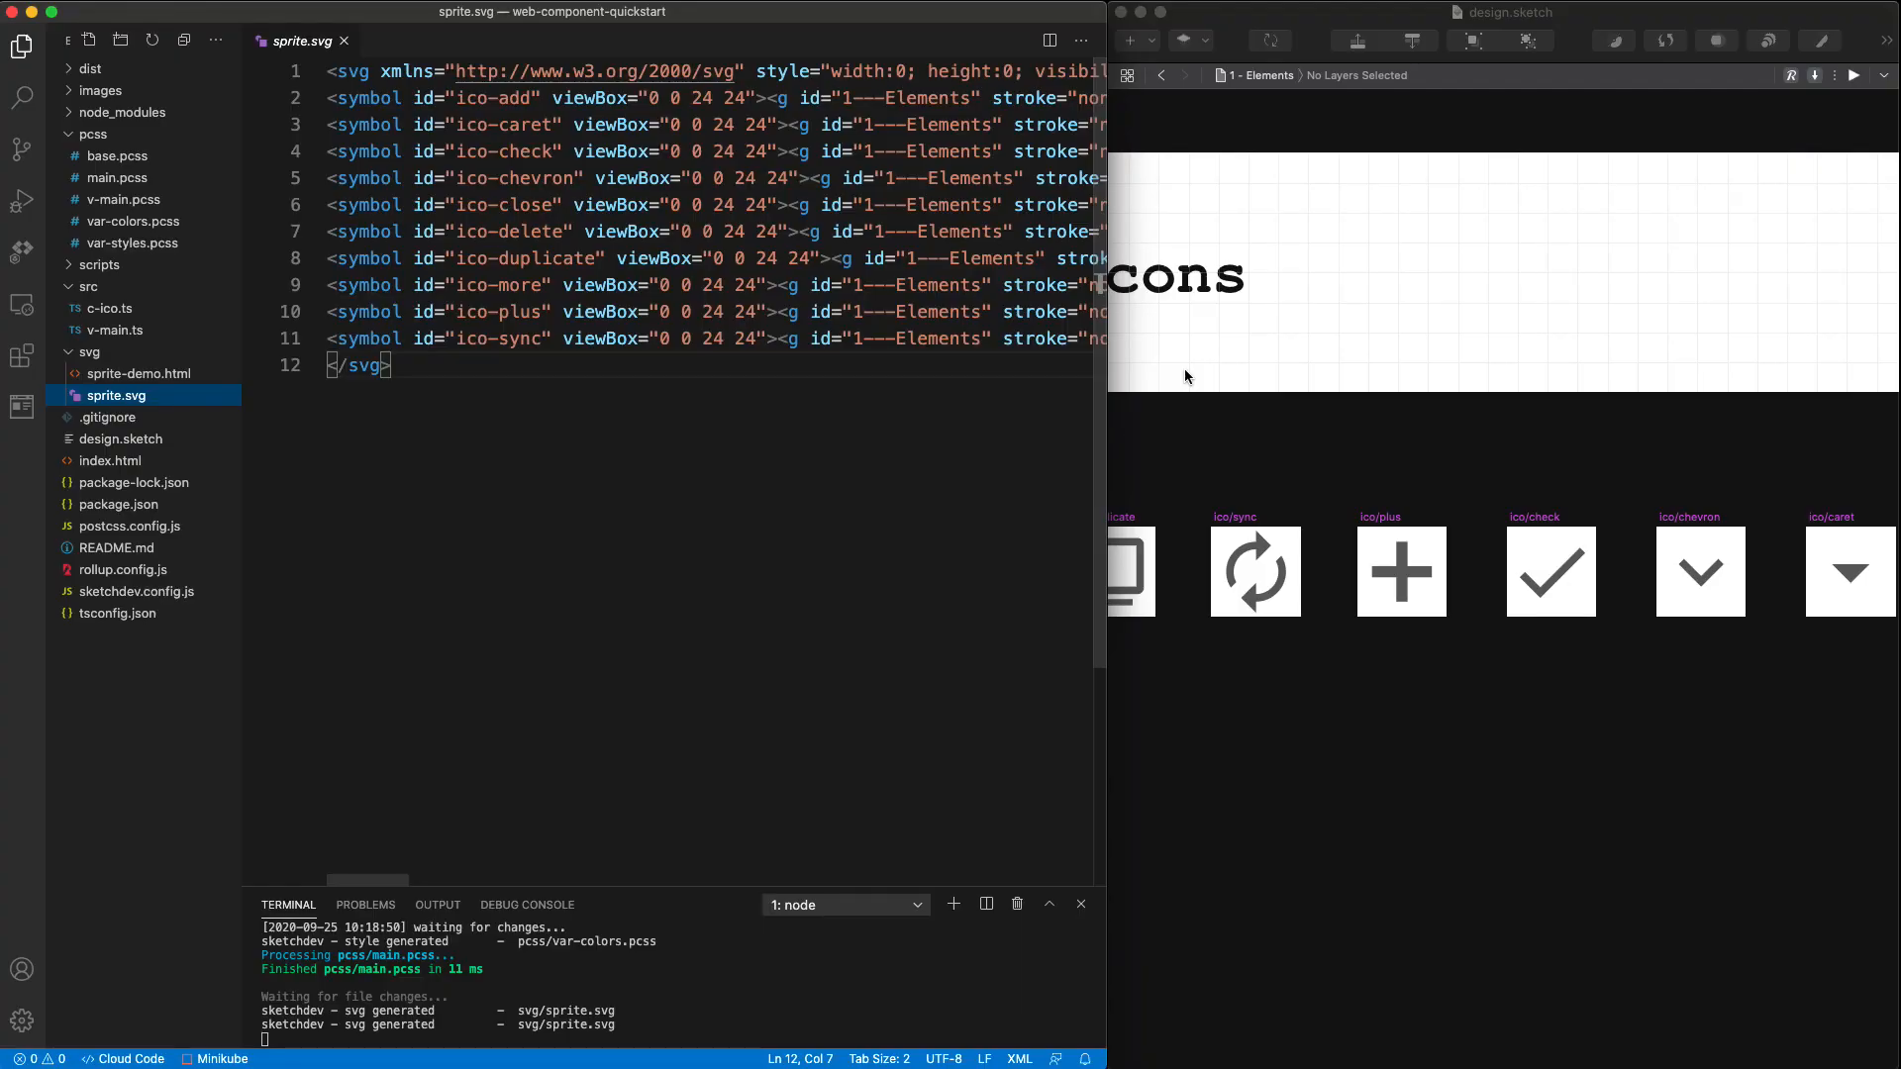
- Check var-colors.pcss, where --clr-txt-strong now reads #70A740
{"action": "left_click", "coordinate": [1459, 590]}
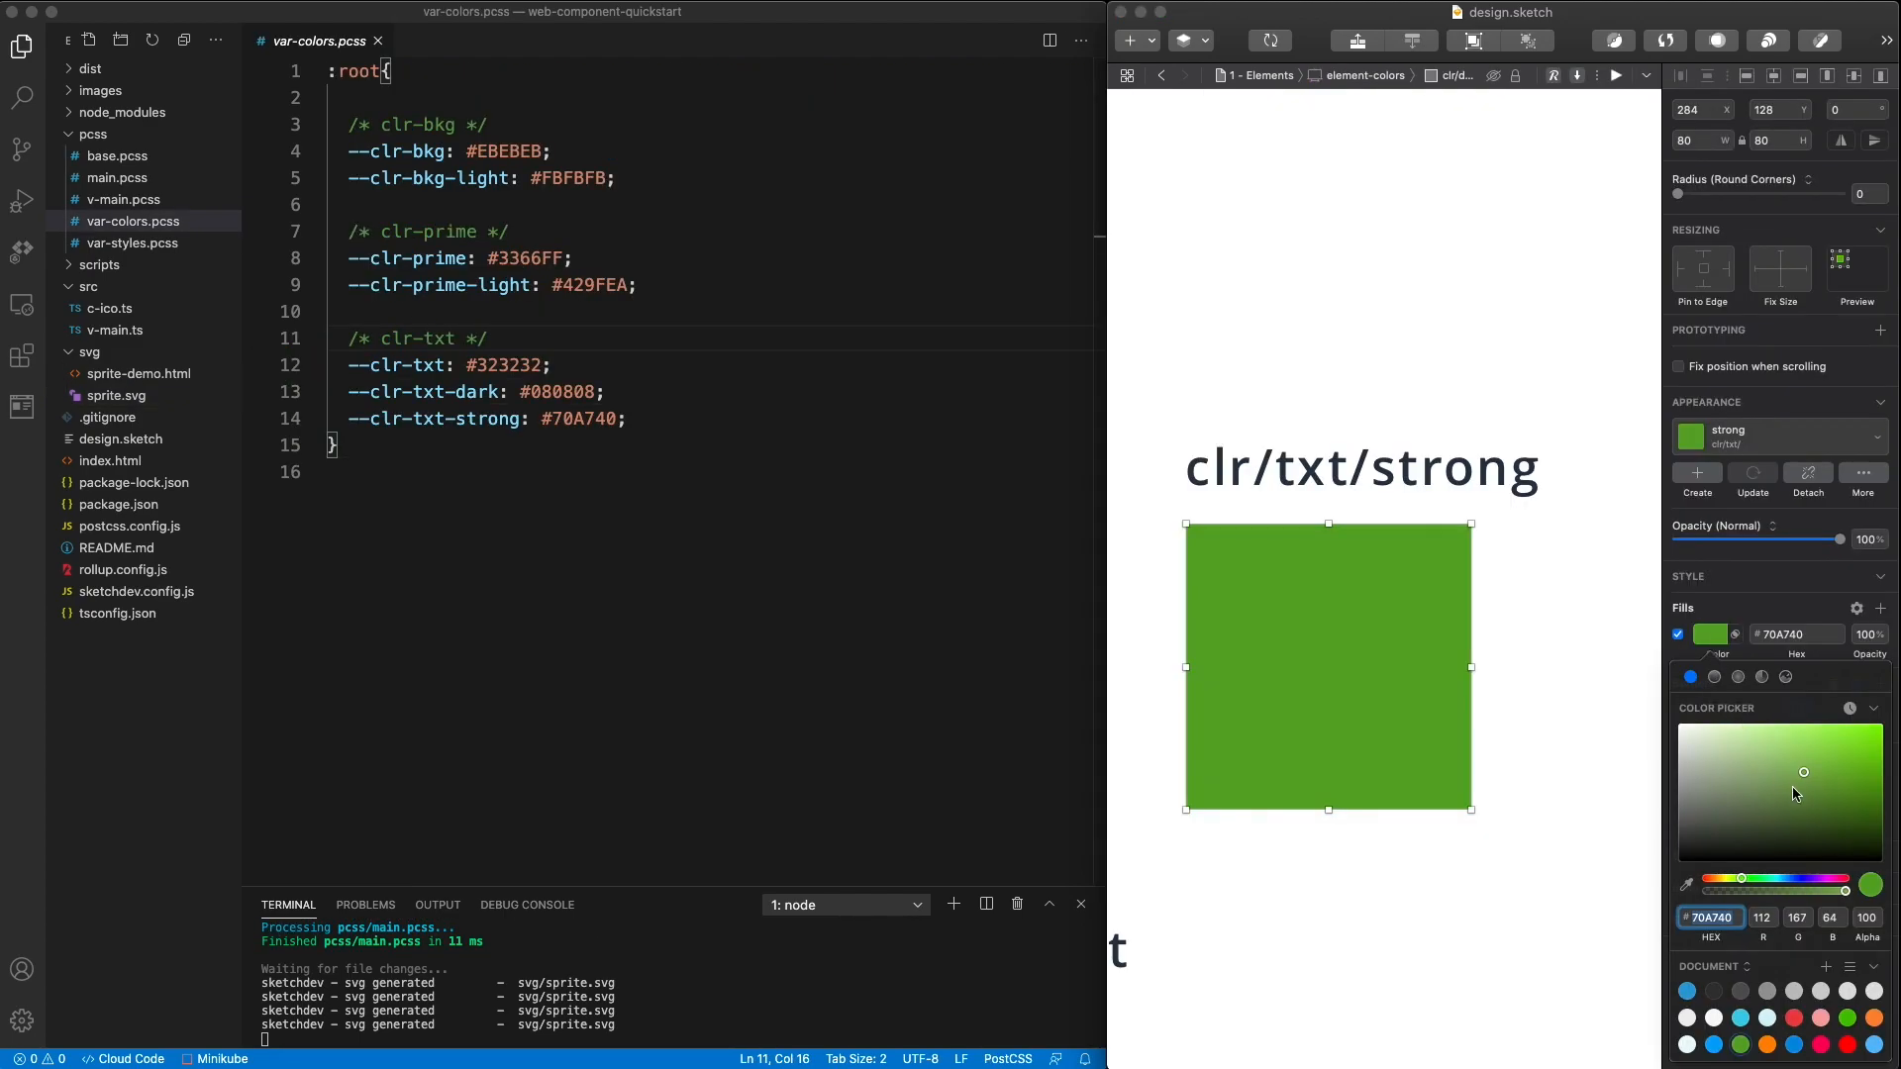
{"action": "mouse_move", "coordinate": [1820, 779]}
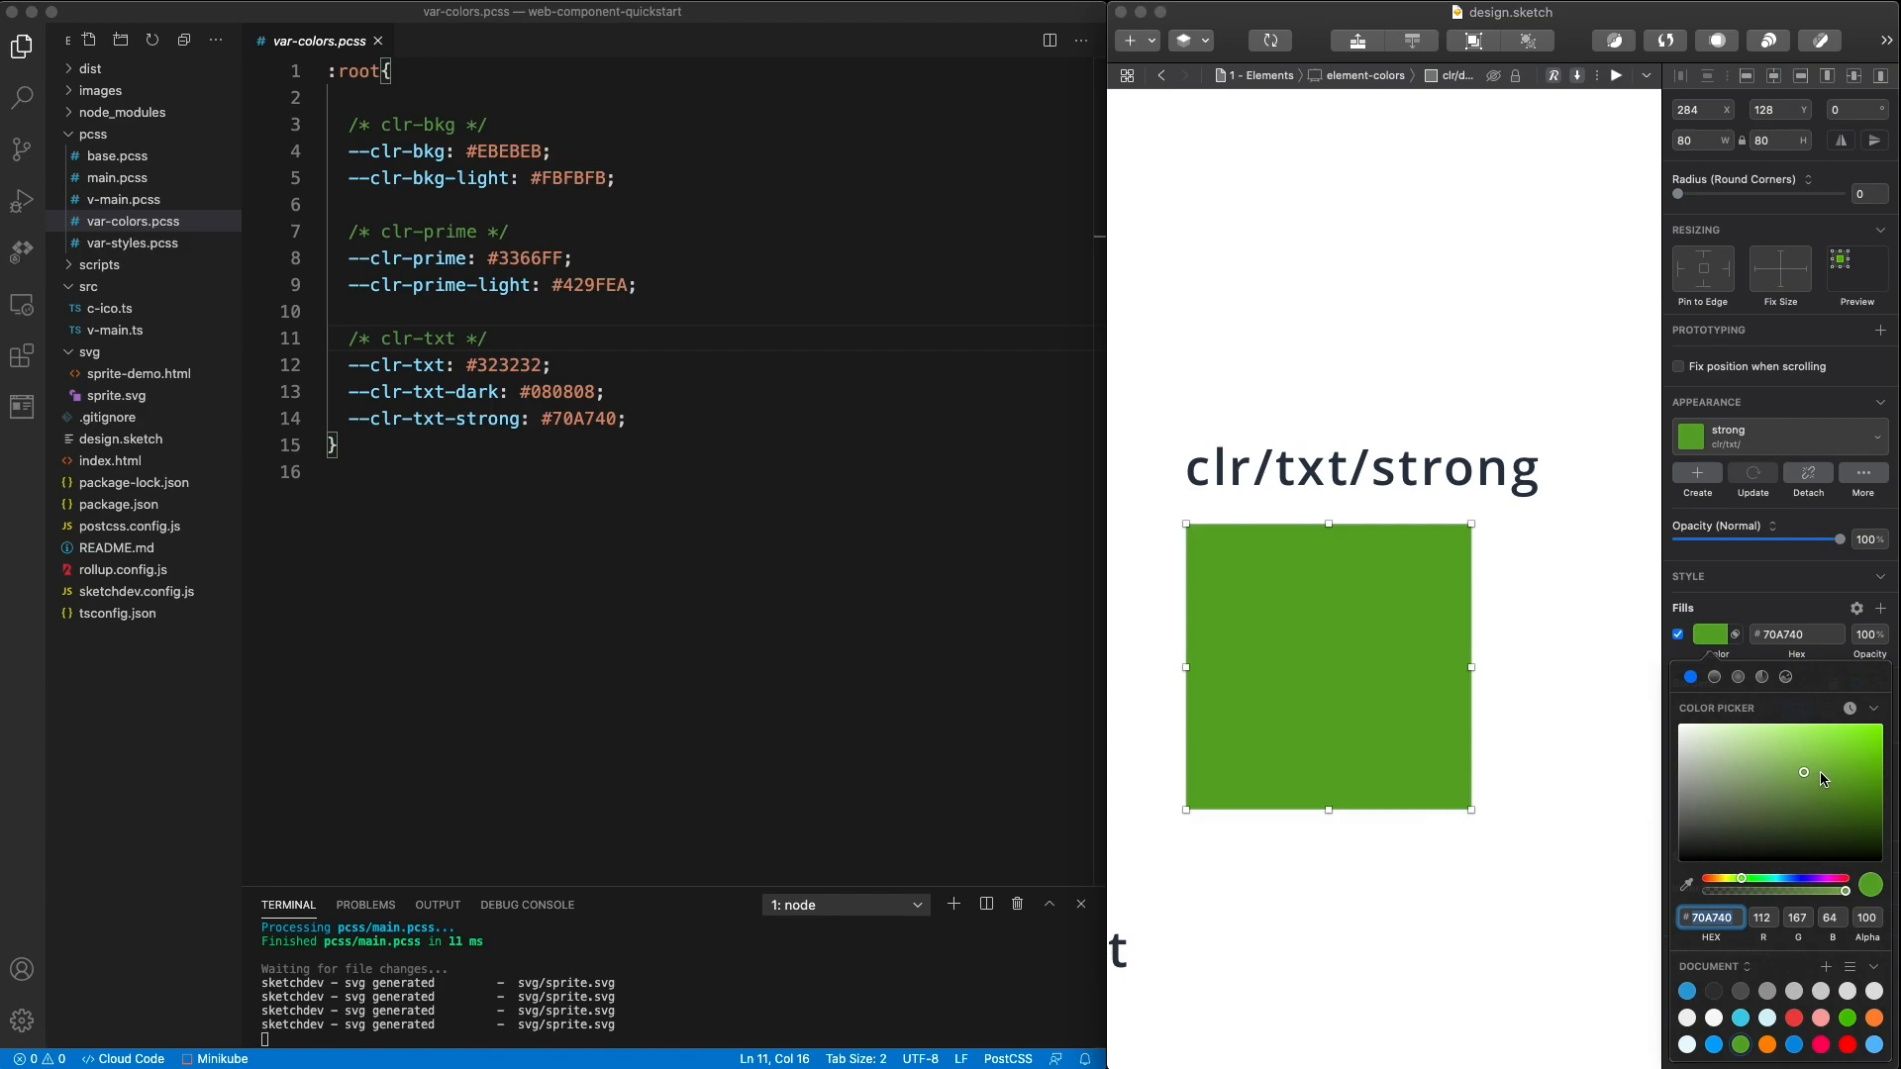